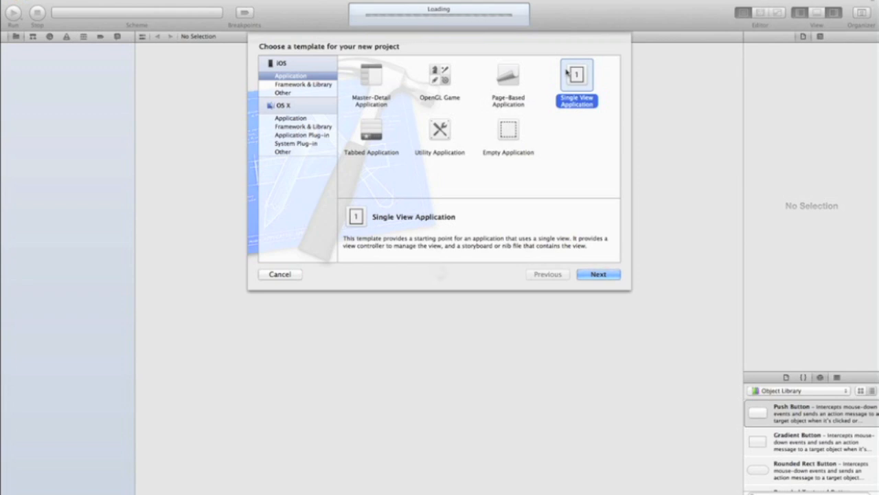
# - Create a Single View Application project named spintutorial, saving it to the Desktop
pyautogui.click(597, 275)
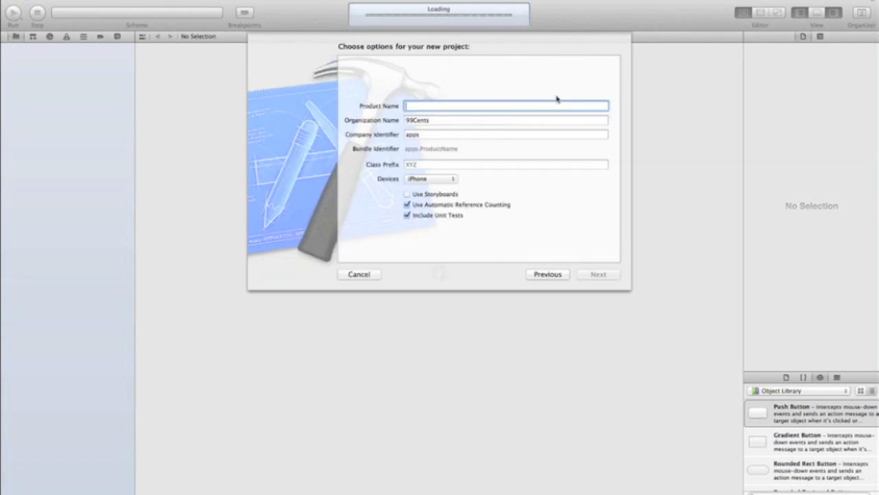
pyautogui.moveTo(554, 99)
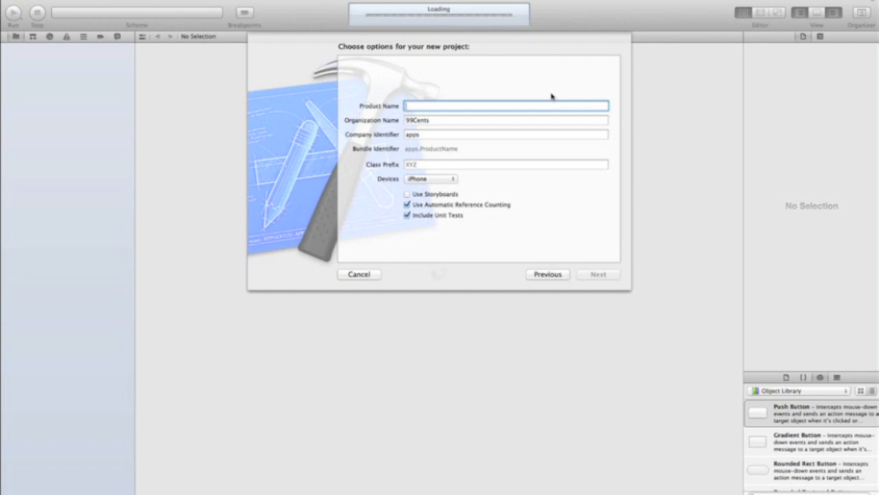
pyautogui.moveTo(465, 119)
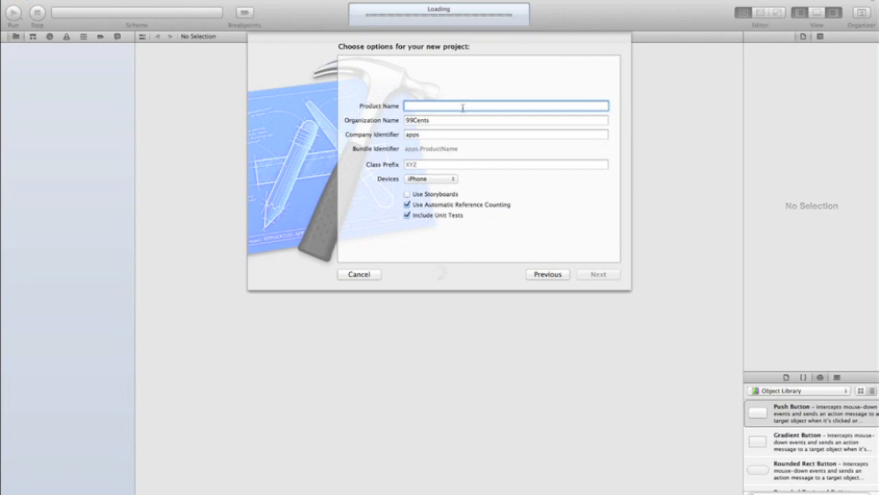
pyautogui.write('spin')
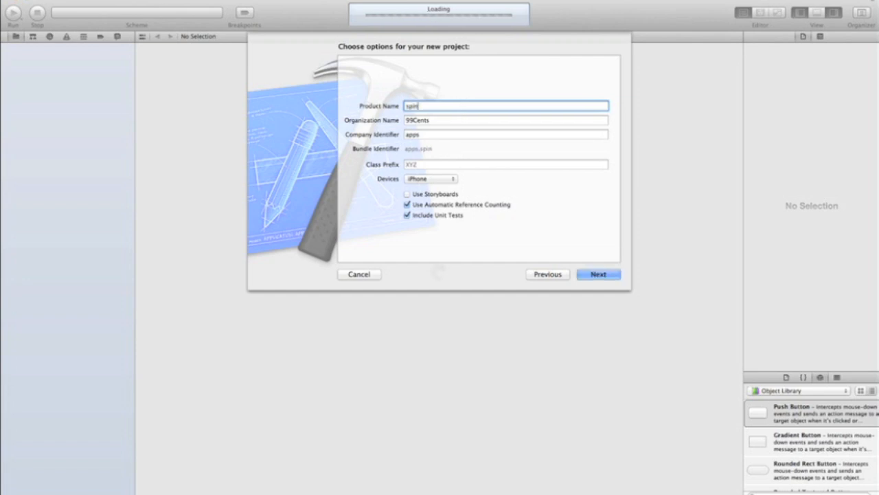
pyautogui.write('tutorial')
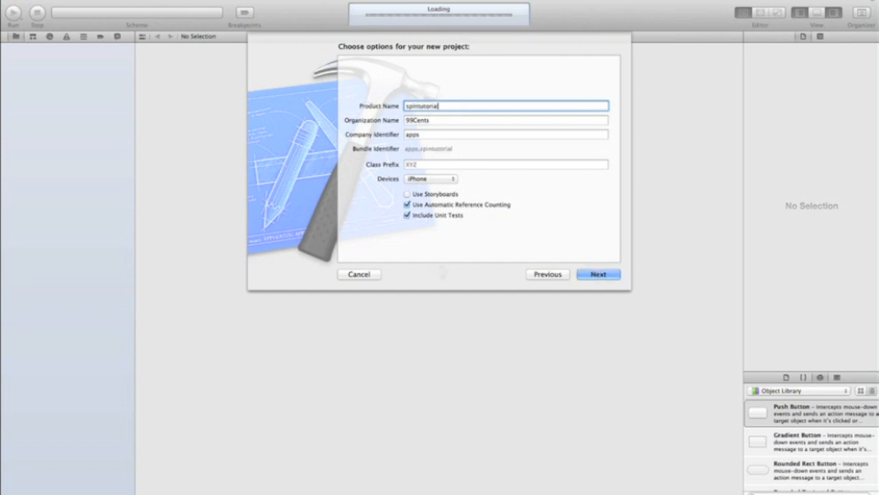
pyautogui.click(598, 273)
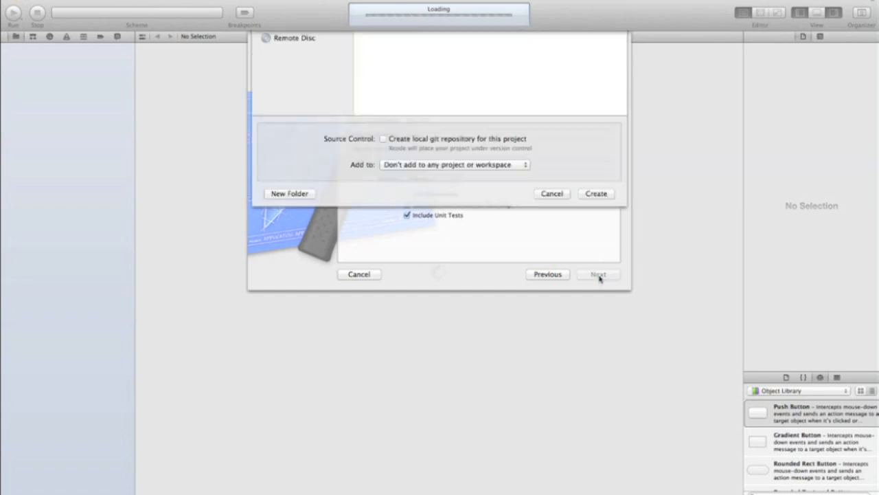
pyautogui.click(599, 274)
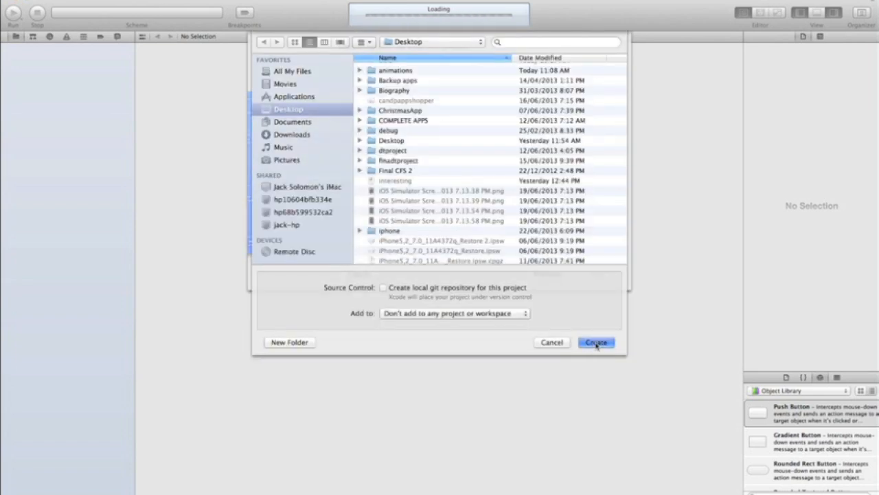
# - Create the project and untick the Landscape Left and Landscape Right orientations
pyautogui.click(595, 342)
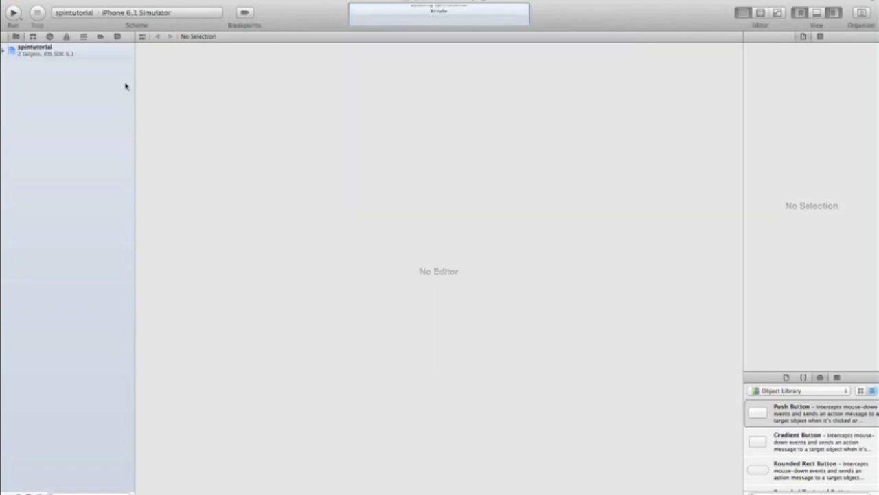
pyautogui.click(34, 49)
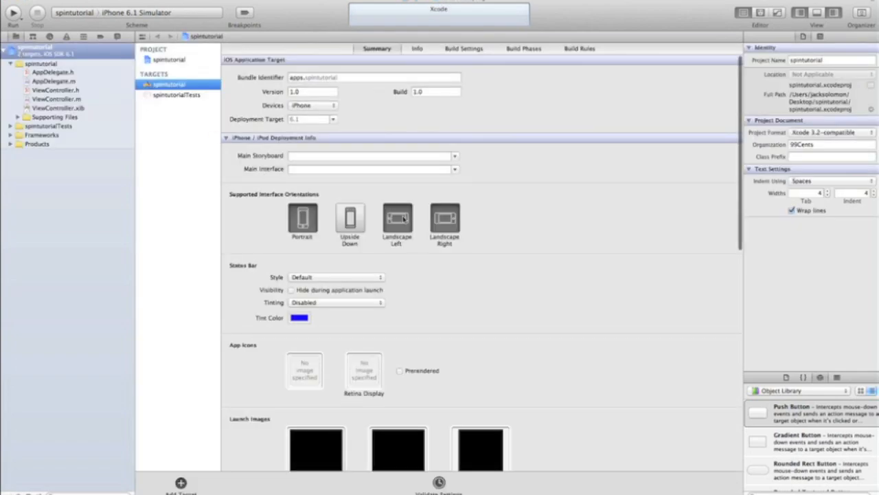
pyautogui.click(444, 220)
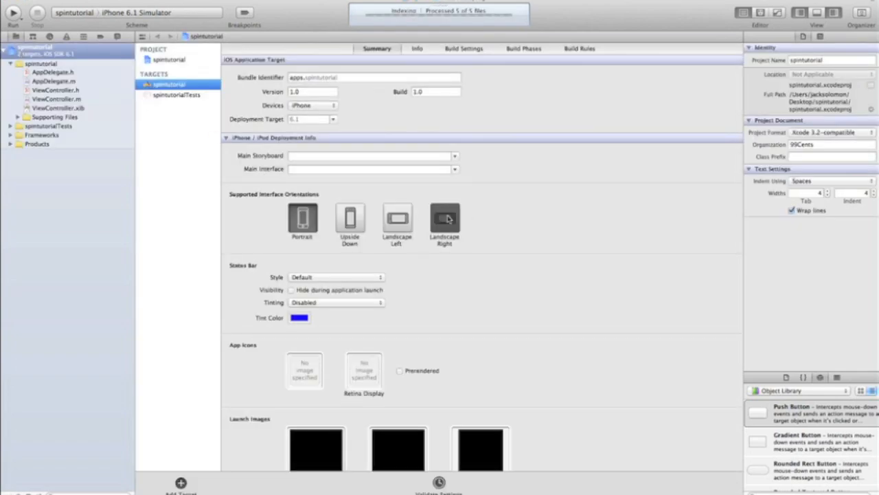
pyautogui.click(444, 219)
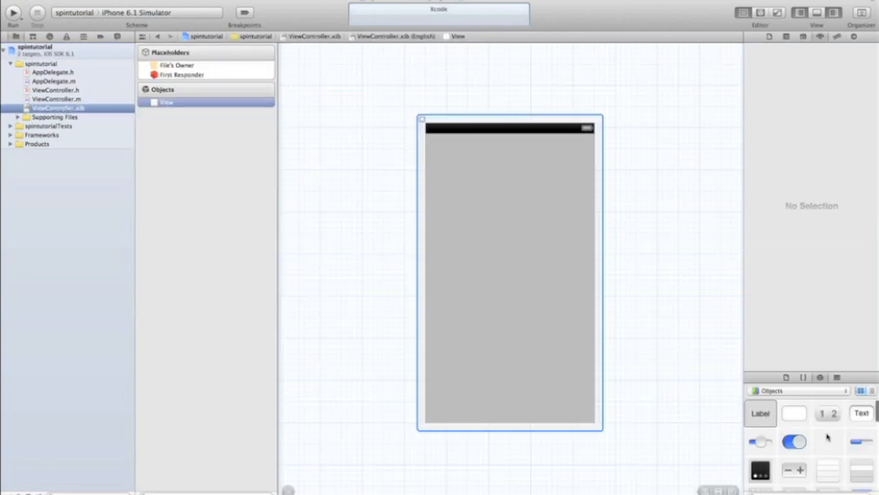
# - Place a large square button near the top centre of the view, set to Custom type
pyautogui.moveTo(794, 413); pyautogui.dragTo(631, 280)
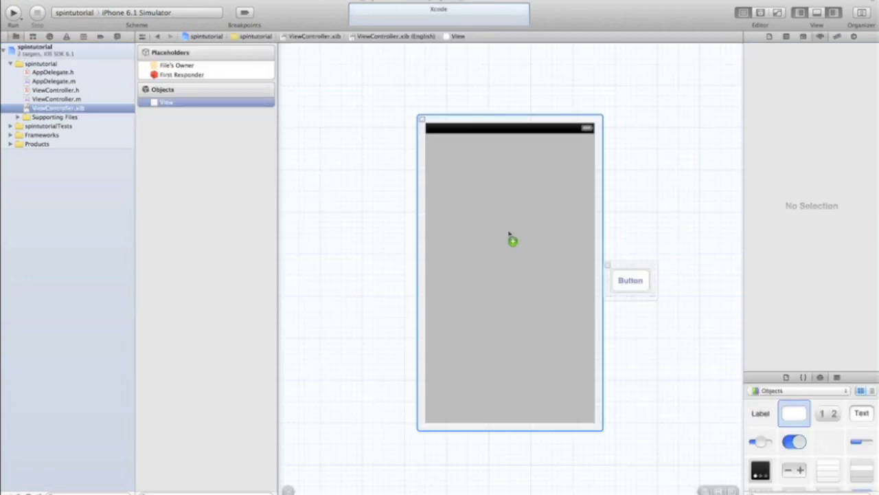
pyautogui.moveTo(630, 279); pyautogui.dragTo(510, 188)
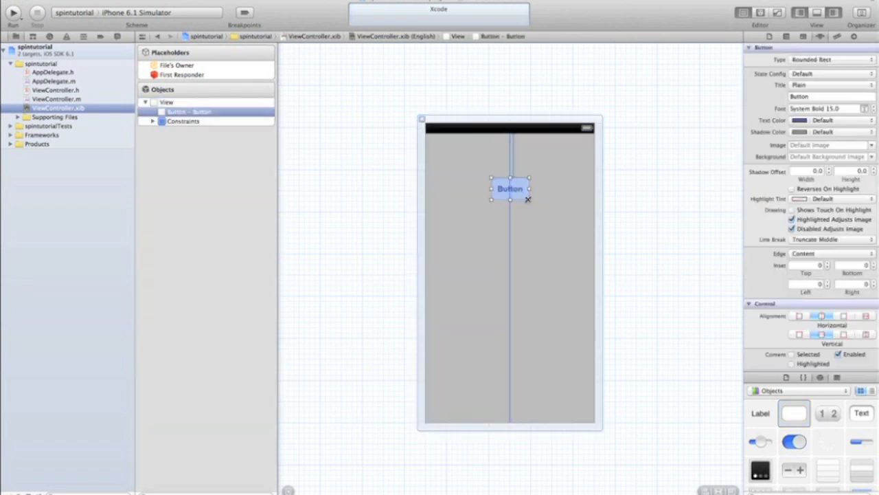
pyautogui.moveTo(528, 200); pyautogui.dragTo(591, 265)
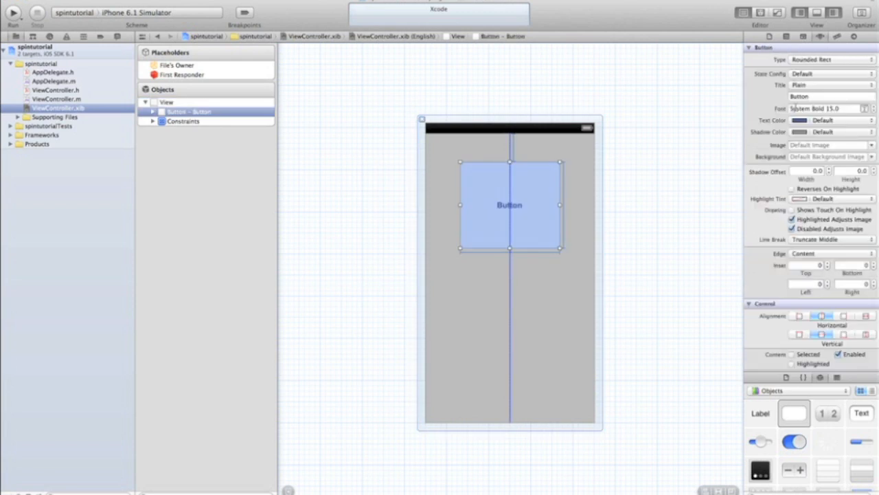
pyautogui.click(831, 59)
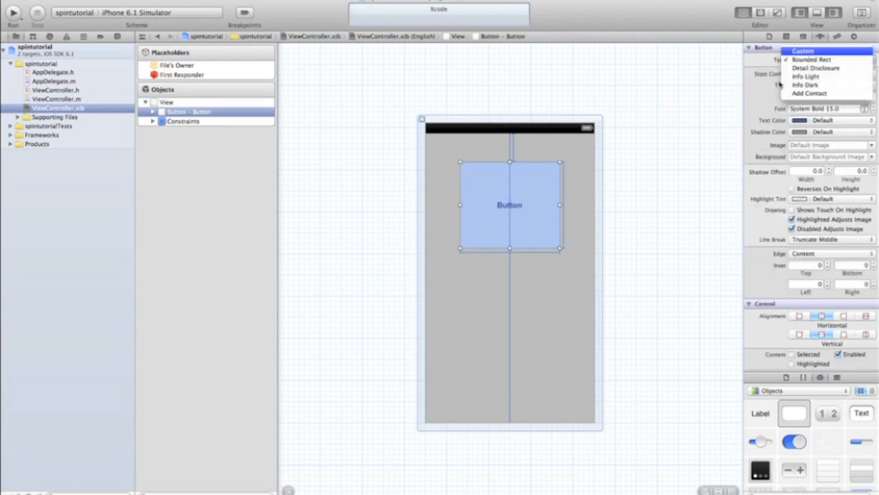
pyautogui.click(802, 51)
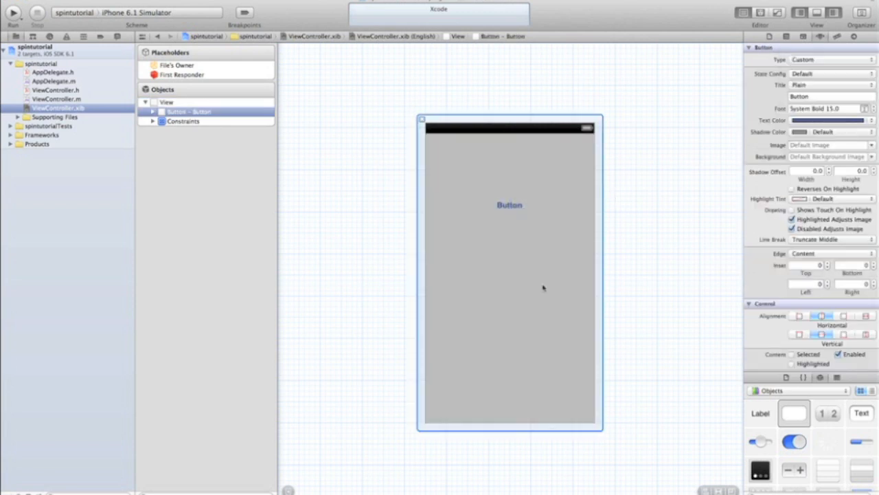
pyautogui.click(510, 204)
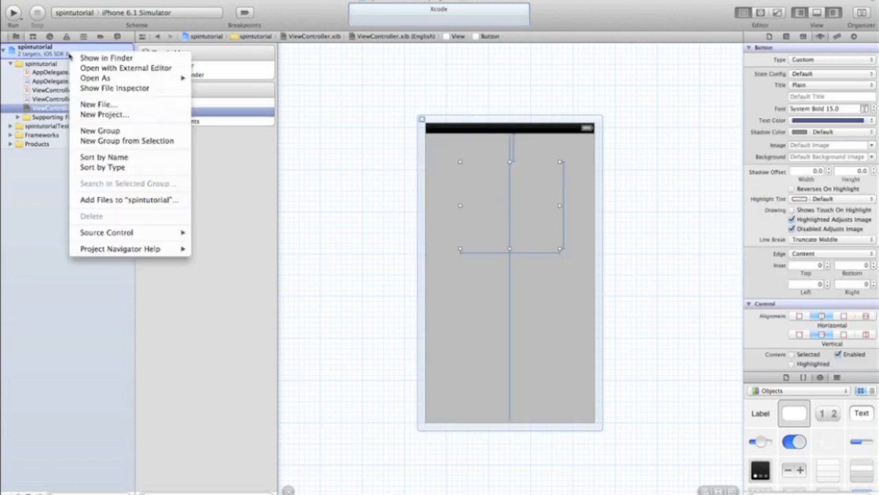
pyautogui.moveTo(127, 200)
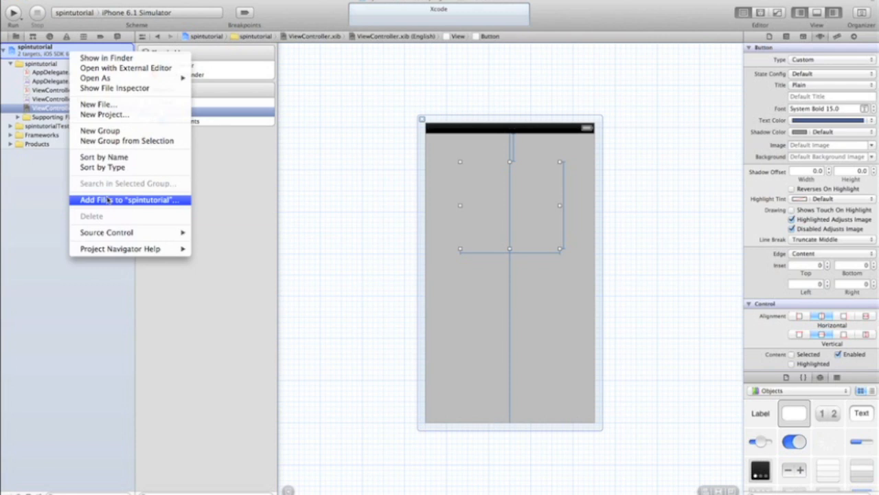
# - Add bball.jpg to the project and set it as the button's image
pyautogui.click(126, 200)
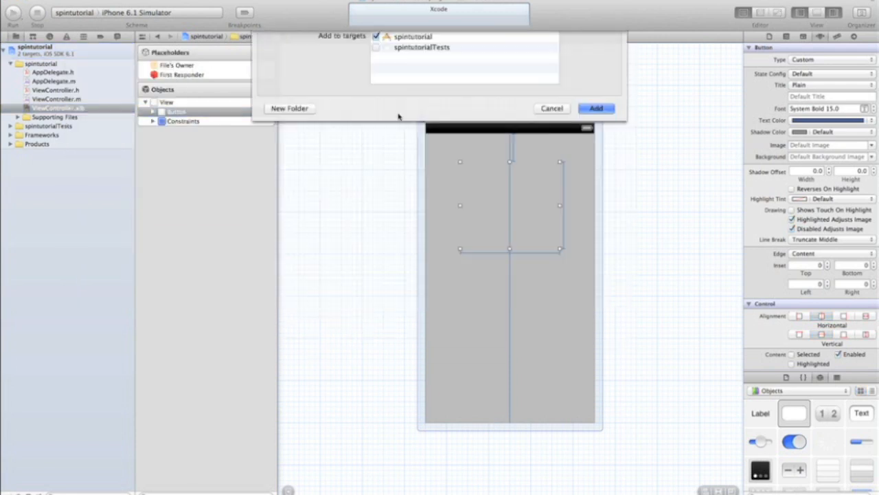
pyautogui.click(595, 108)
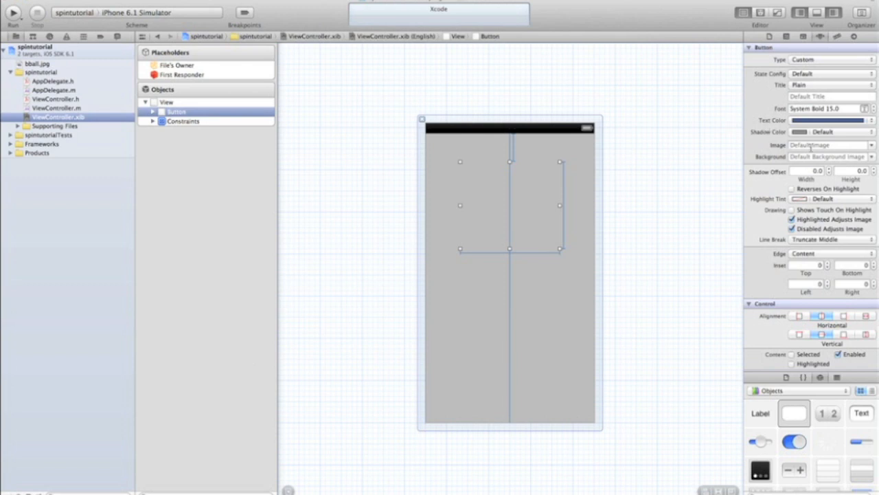
pyautogui.click(827, 145)
pyautogui.write('b')
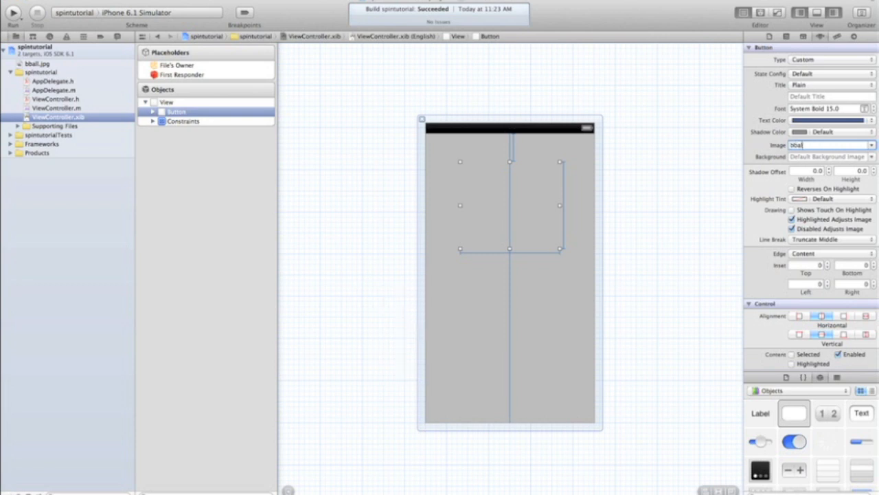
pyautogui.write('ball.jpg')
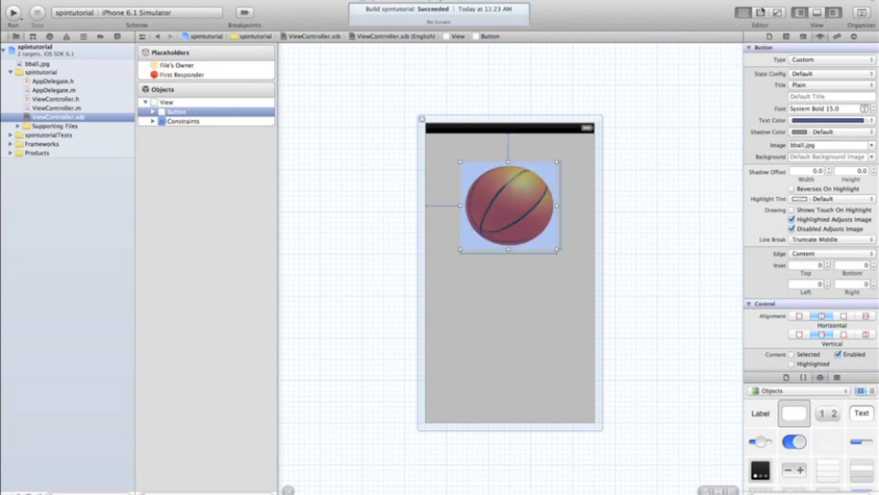
pyautogui.click(778, 12)
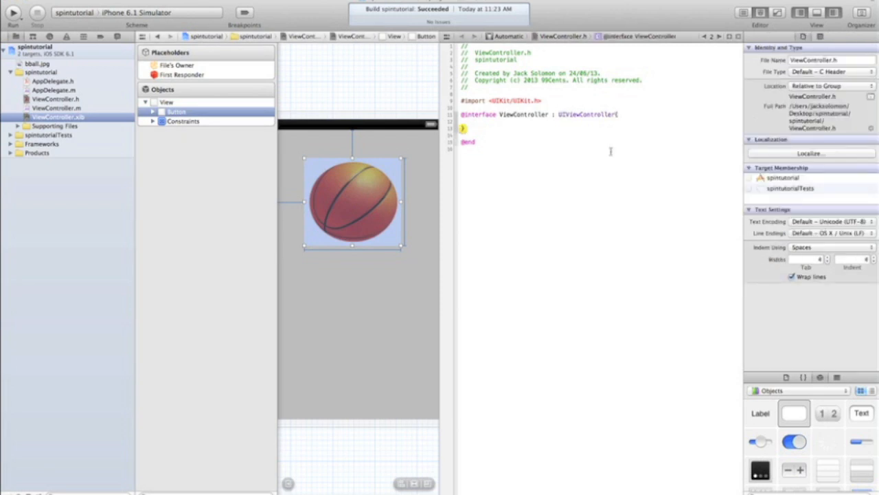
# - Connect the button to ViewController.h as outlet 'button' and action 'spin'
pyautogui.moveTo(353, 202); pyautogui.dragTo(463, 126)
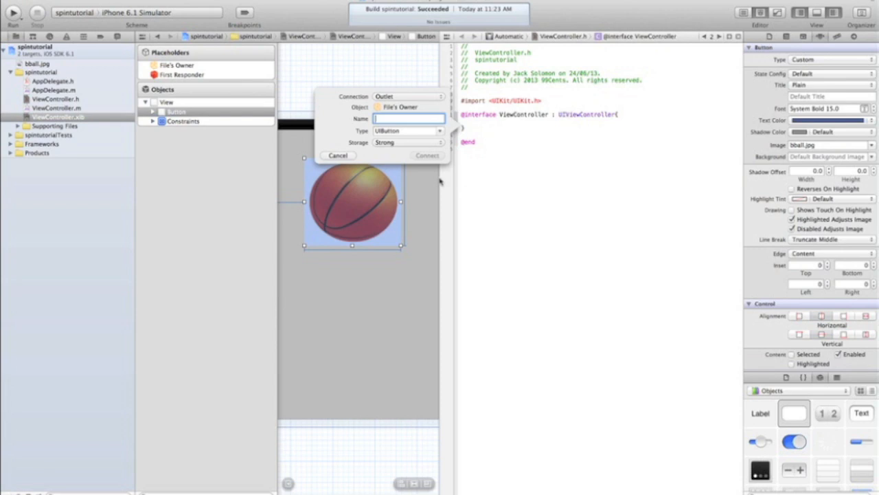
pyautogui.write('but')
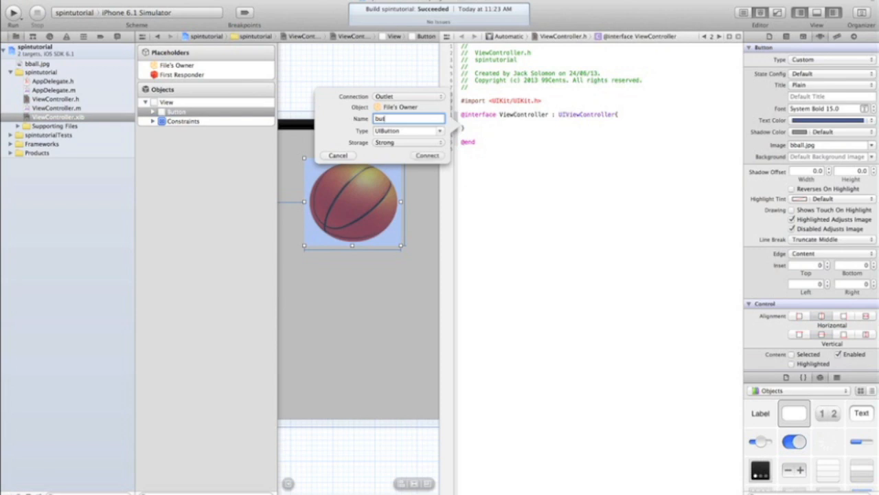
pyautogui.click(427, 156)
pyautogui.write('spin')
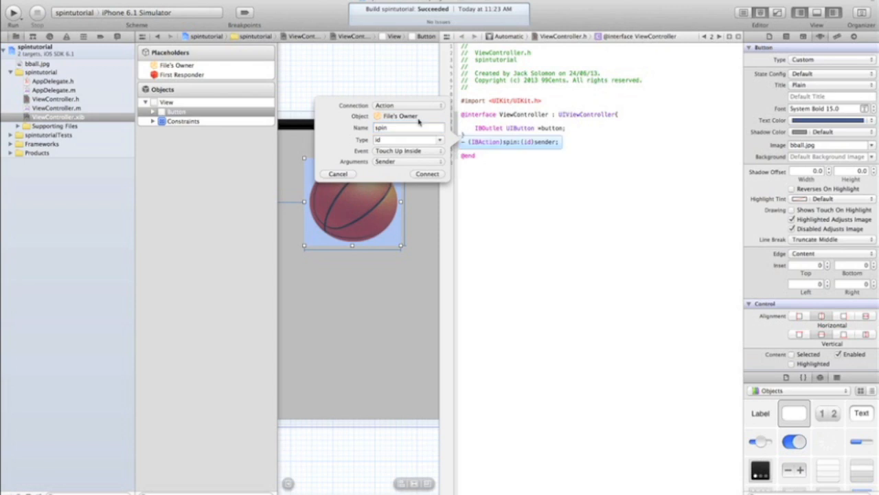
pyautogui.click(427, 173)
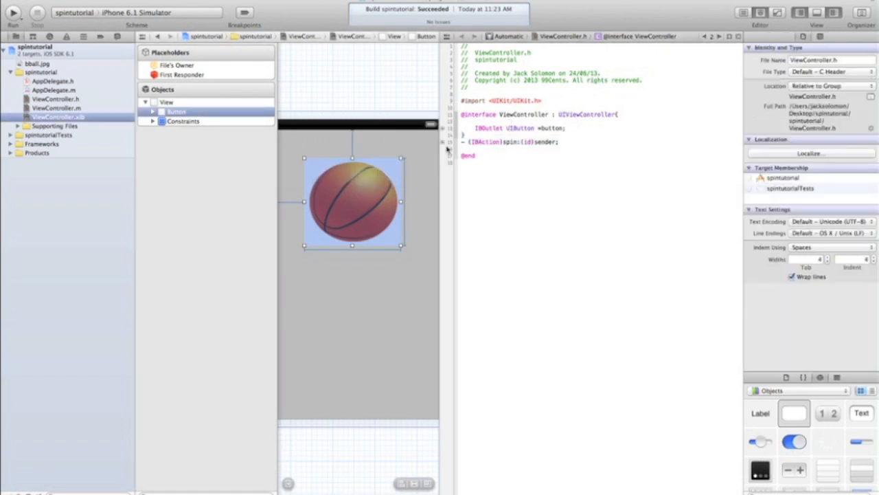
pyautogui.click(41, 47)
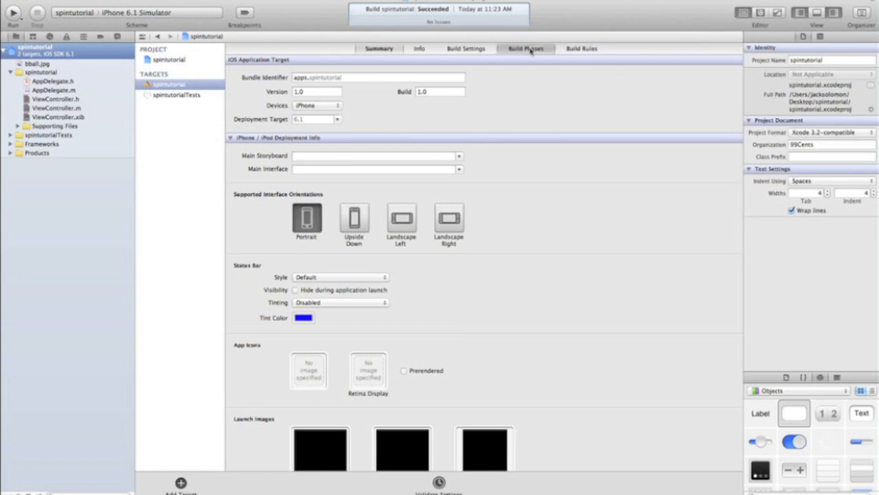
# - Add QuartzCore.framework and AVFoundation.framework under Link Binary With Libraries
pyautogui.click(526, 48)
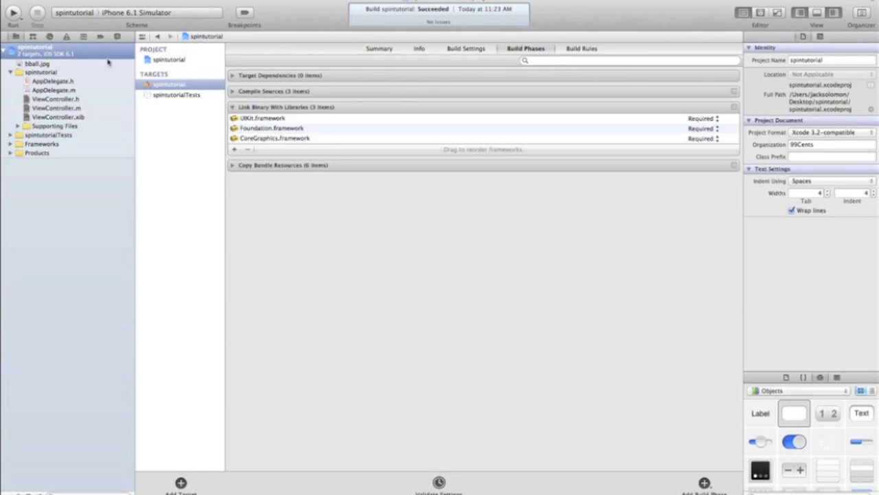
pyautogui.click(233, 149)
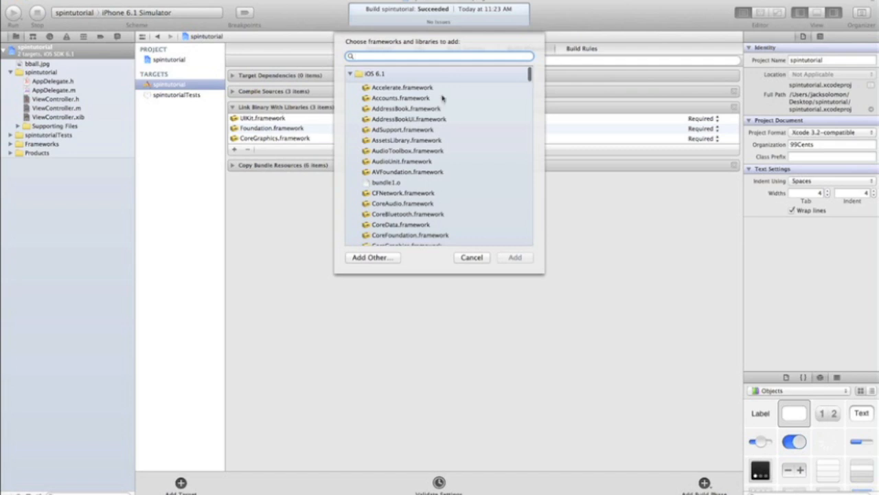
pyautogui.write('Quar')
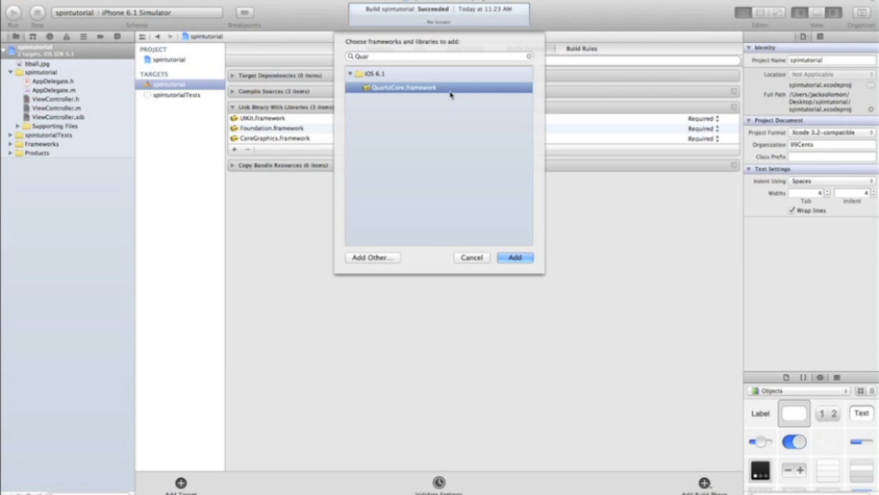
pyautogui.click(514, 257)
pyautogui.write('AVFo')
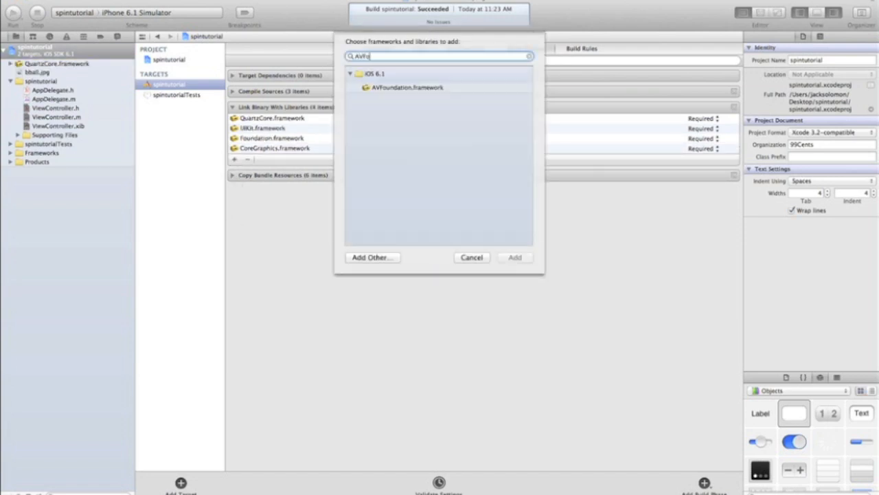
pyautogui.click(472, 257)
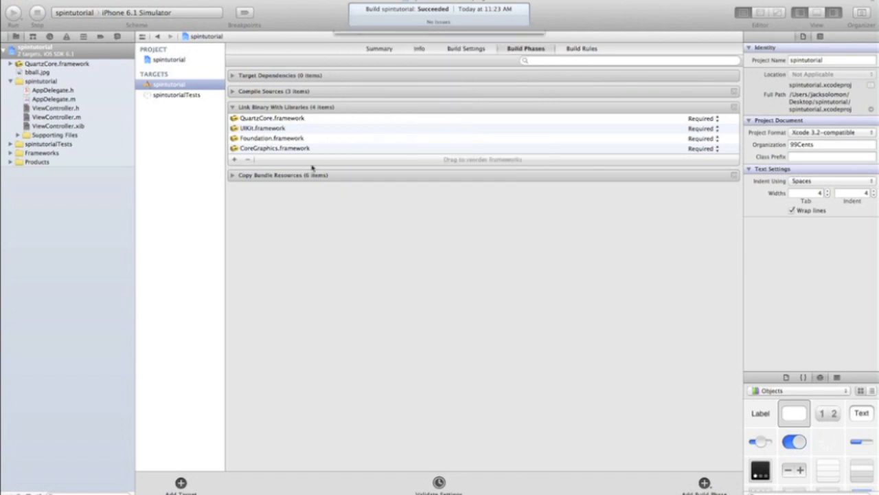
pyautogui.click(234, 159)
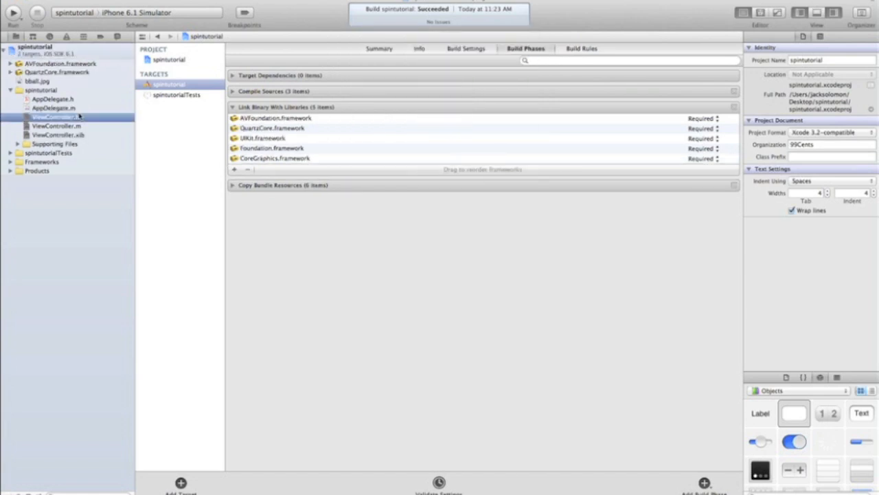
pyautogui.click(55, 117)
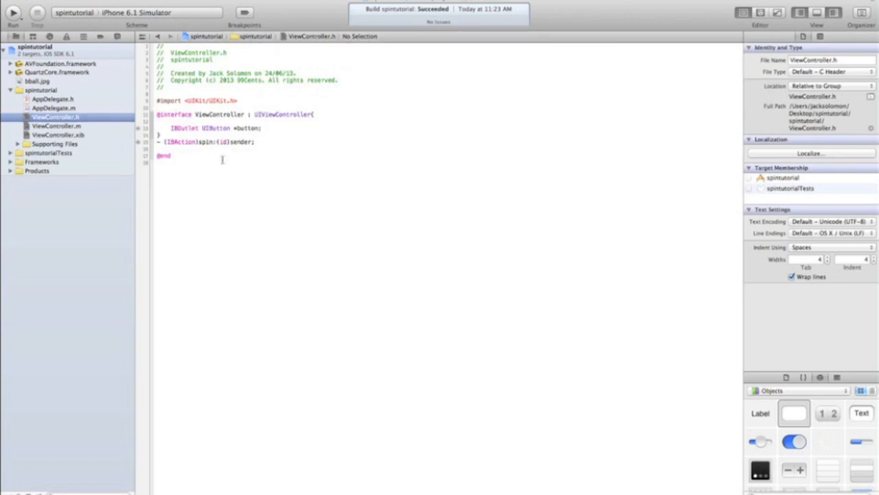
# - Add #import lines for QuartzCore/QuartzCore.h and AVFoundation/AVFoundation.h below the UIKit import
pyautogui.click(13, 13)
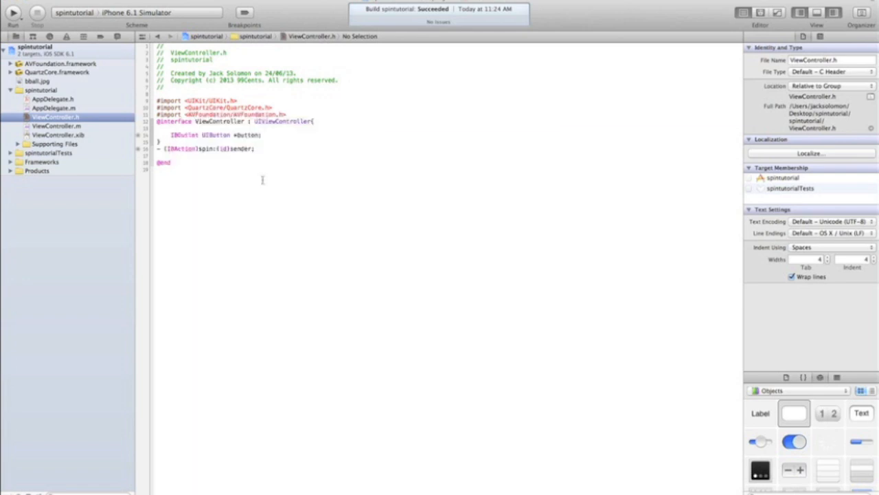
pyautogui.click(56, 126)
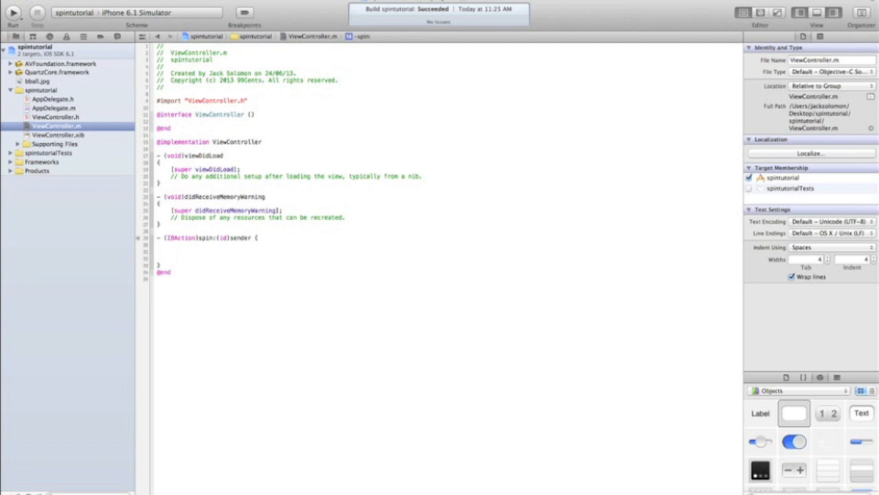
# - Declare fullRotation in spin: as a CABasicAnimation with key path transform.rotation
pyautogui.click(171, 251)
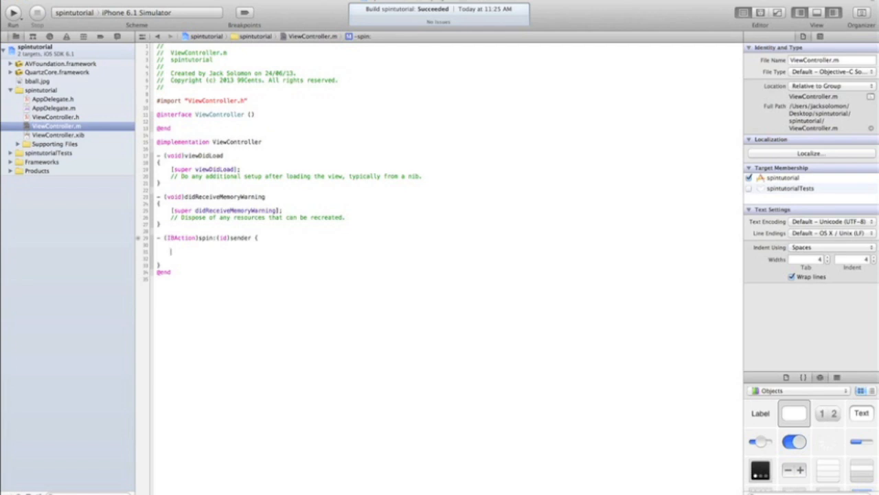
pyautogui.write('CABasicAnimation *fullRotation')
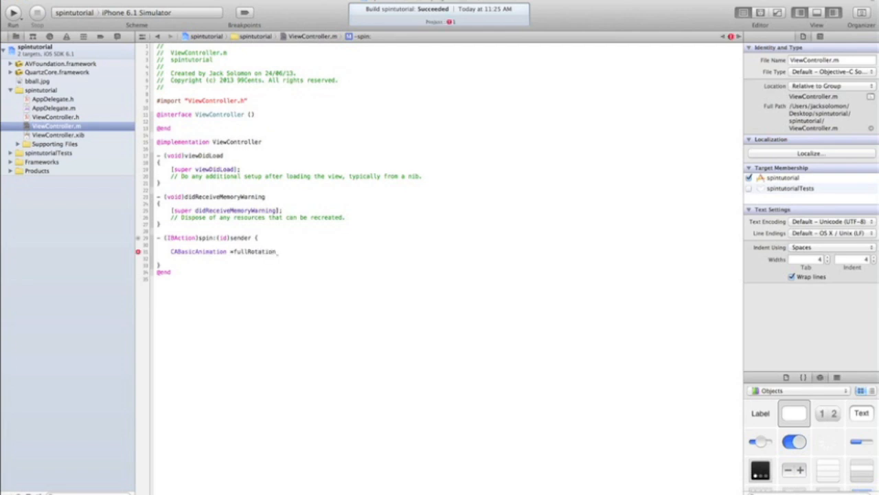
pyautogui.write('= [CABasicAnimation animationWithKeyPath:')
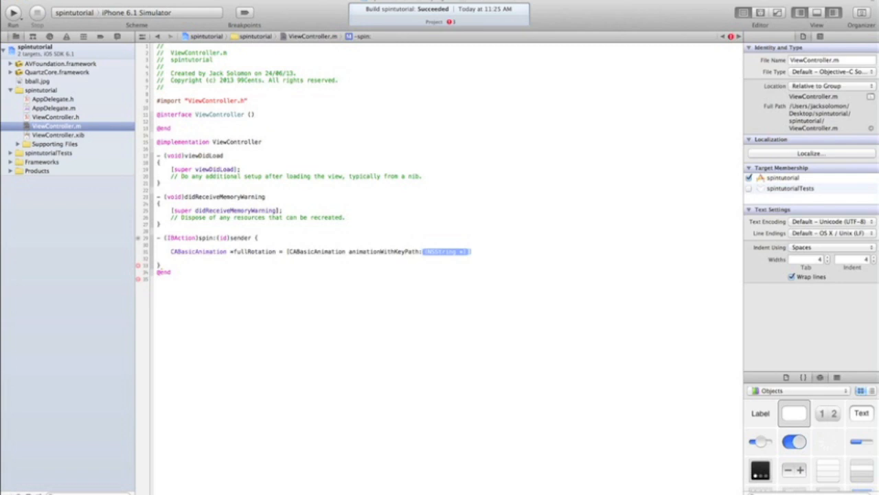
pyautogui.write('@""];')
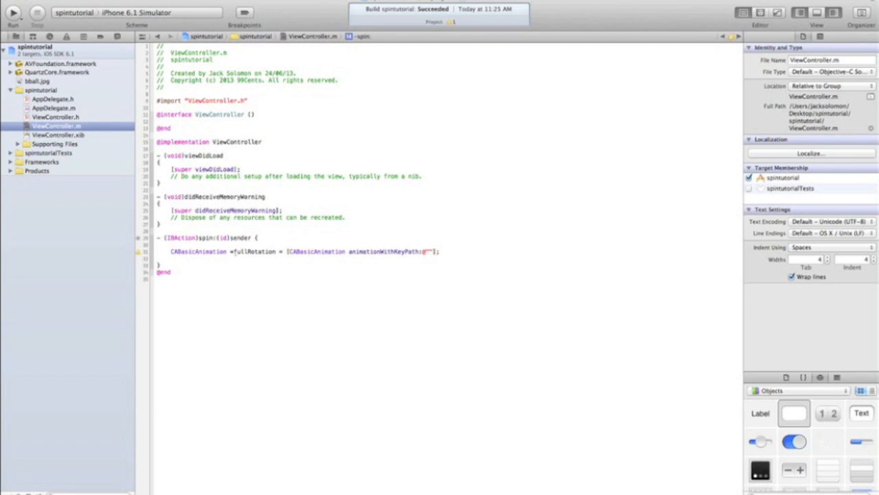
pyautogui.write('transform.rotation')
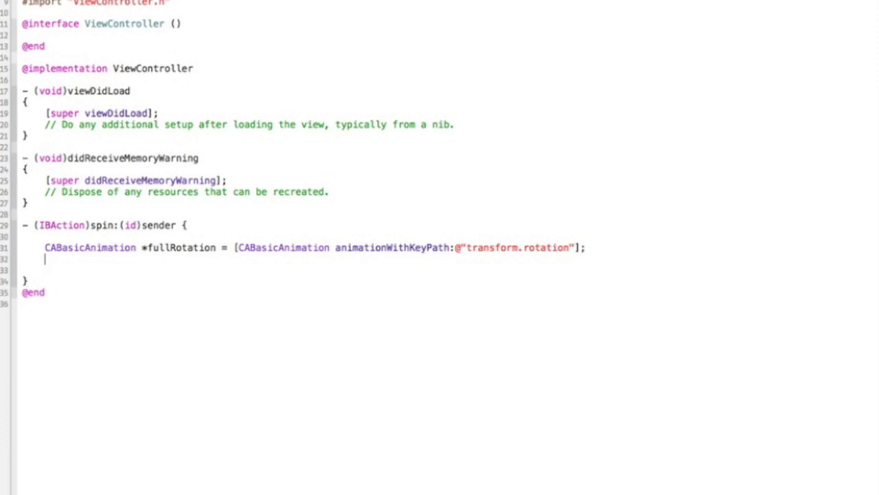
# - Set fullRotation's fromValue to 0 and toValue to (360*M_PI)/180
pyautogui.write('fullRotation.fromValue')
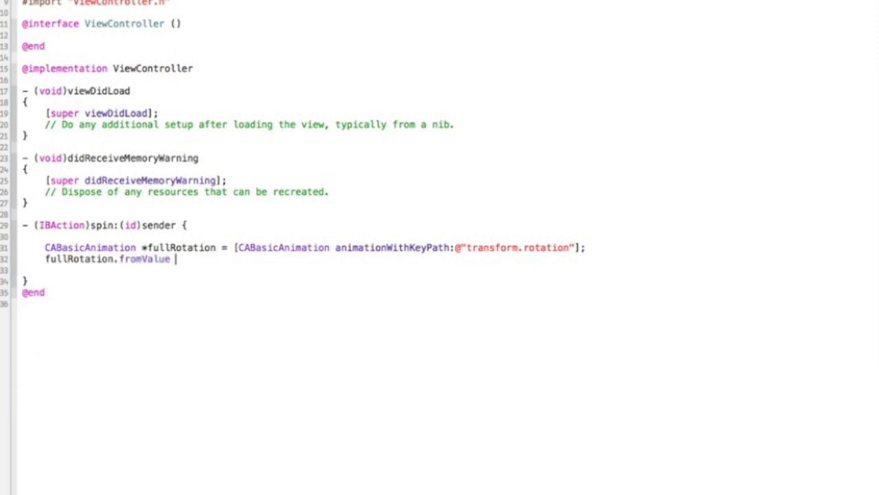
pyautogui.write('= [')
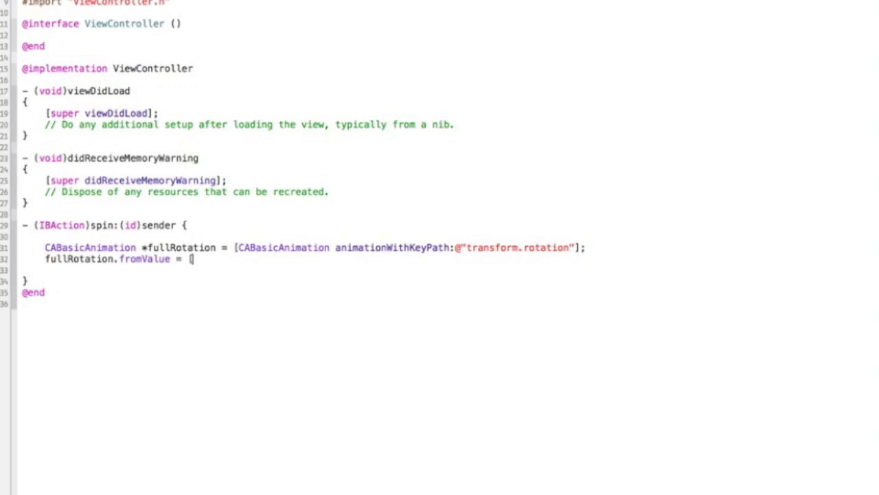
pyautogui.write('NSNumber')
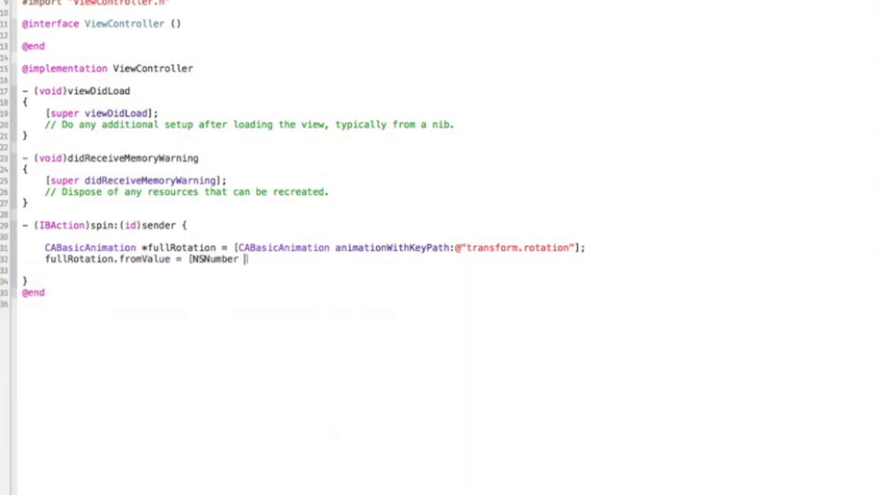
pyautogui.write('numberWithFloat:0];')
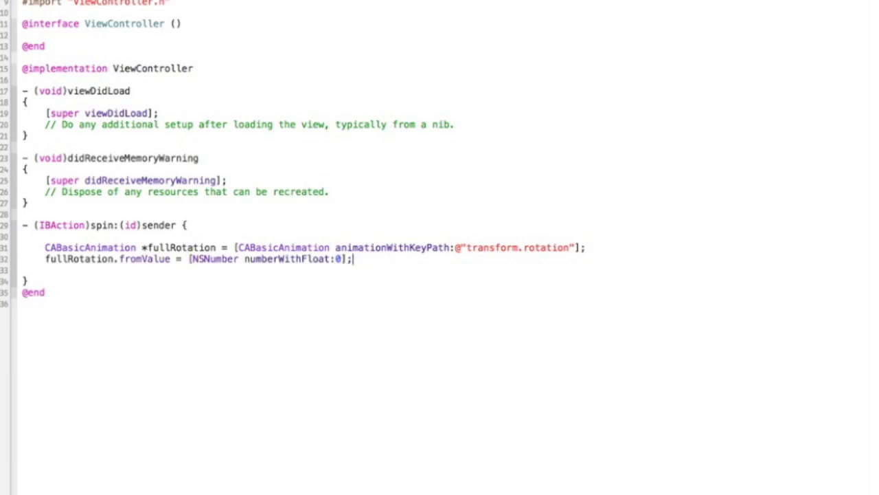
pyautogui.write('fu')
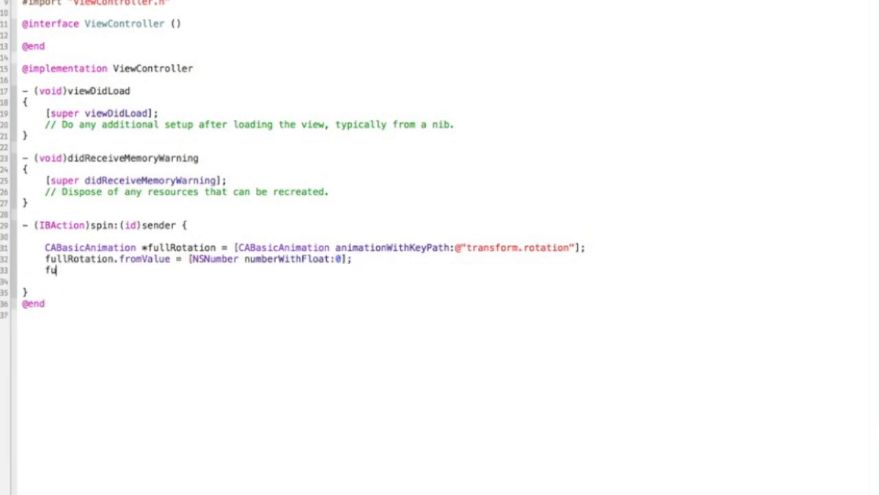
pyautogui.write('ullRotation.toValue = [NSNumber numberWithFloat:')
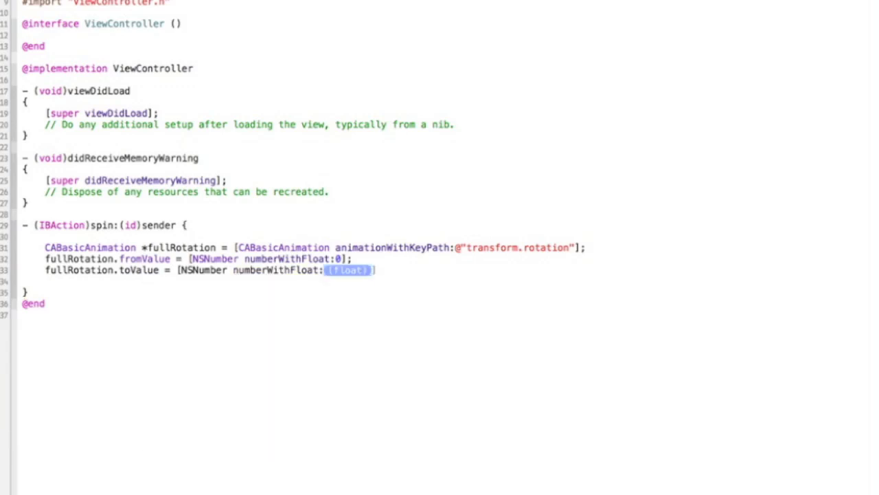
pyautogui.write('((')
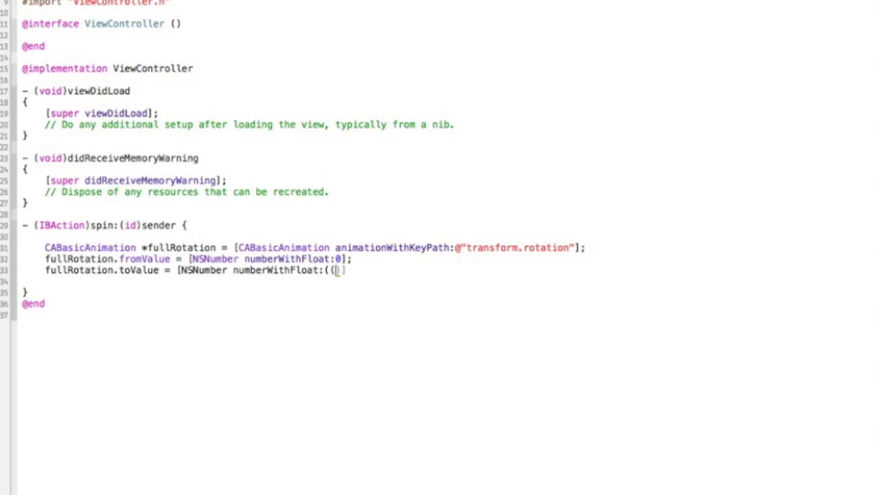
pyautogui.write('(')
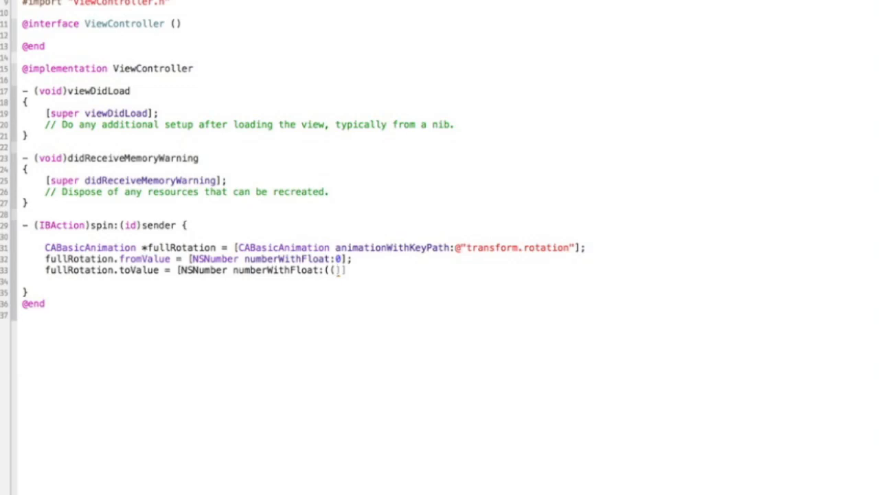
pyautogui.write('360*')
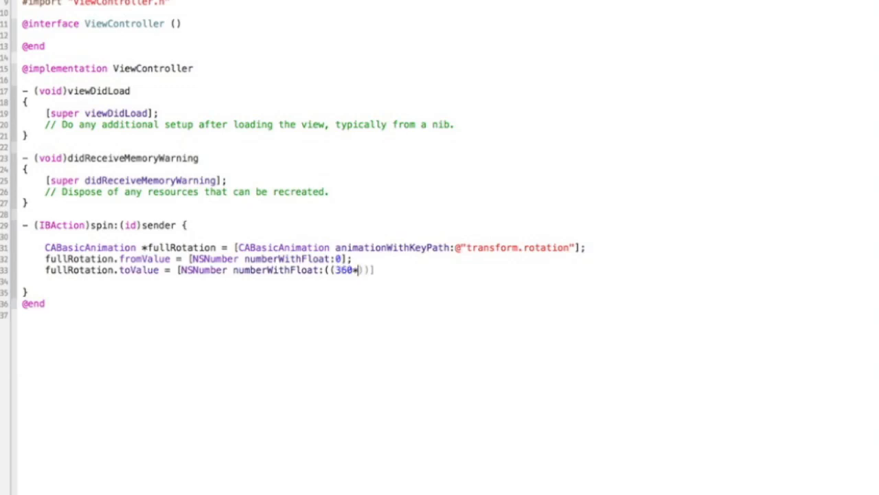
pyautogui.write('M_PI')
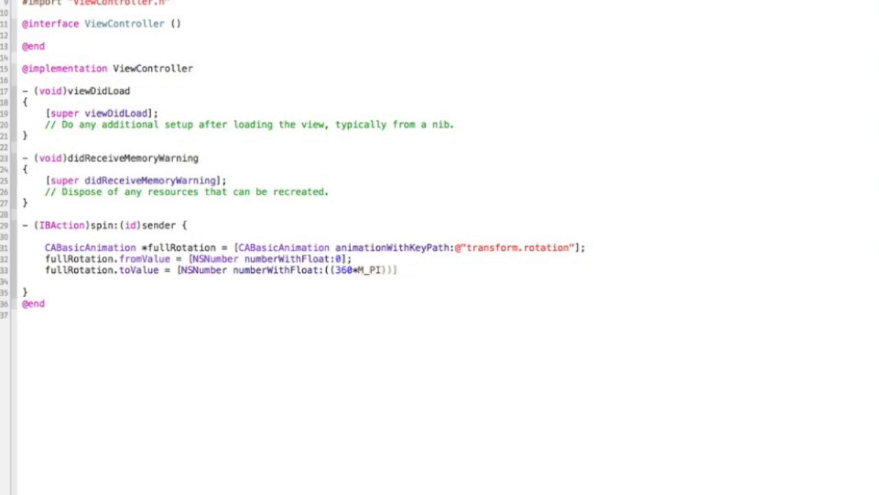
pyautogui.click(402, 270)
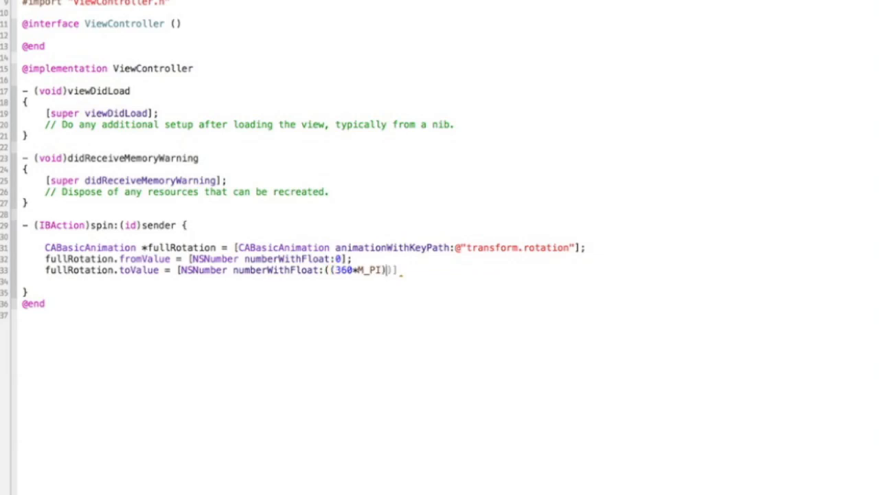
pyautogui.write('/')
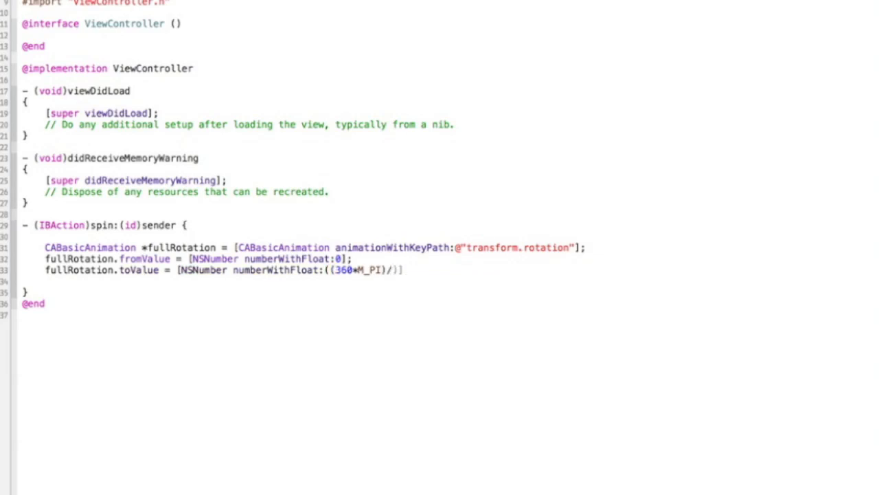
pyautogui.write('/180')
pyautogui.write('f')
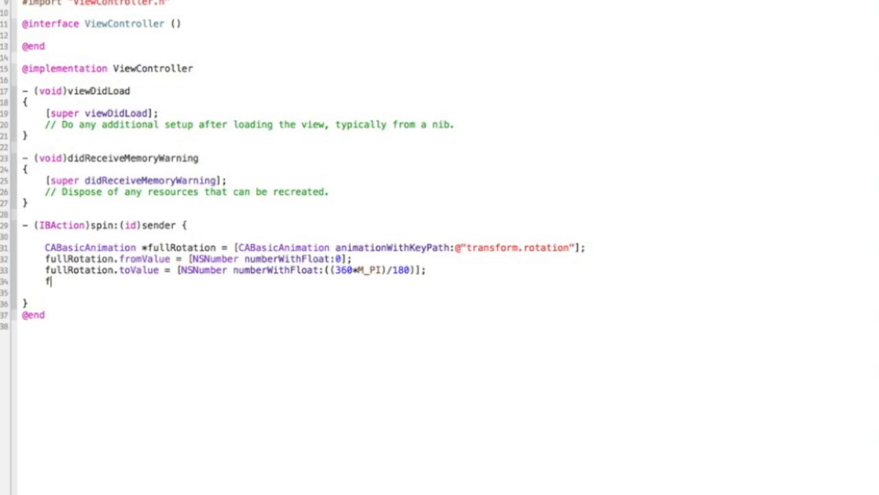
# - Set fullRotation's duration to 2.0 and repeatCount to 3
pyautogui.write('ullRotation')
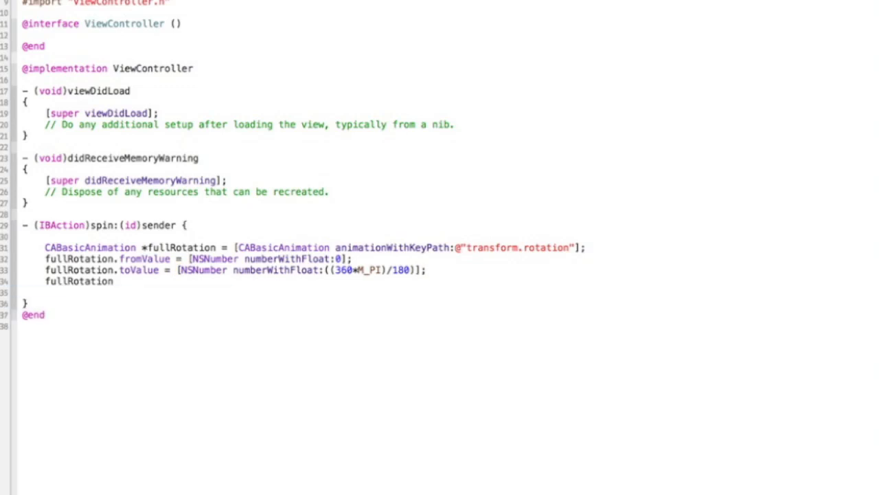
pyautogui.write('.duration =')
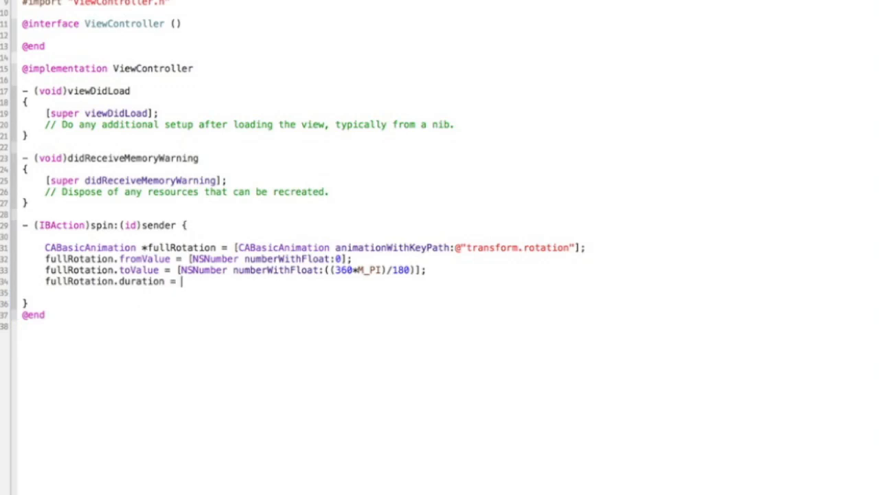
pyautogui.write('2')
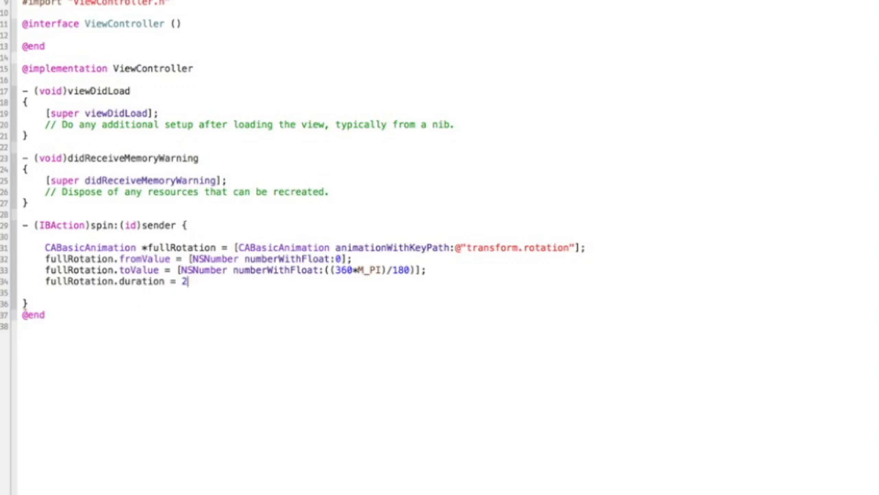
pyautogui.write('.0;')
pyautogui.click(158, 293)
pyautogui.write('fullRotation.repeatCount =')
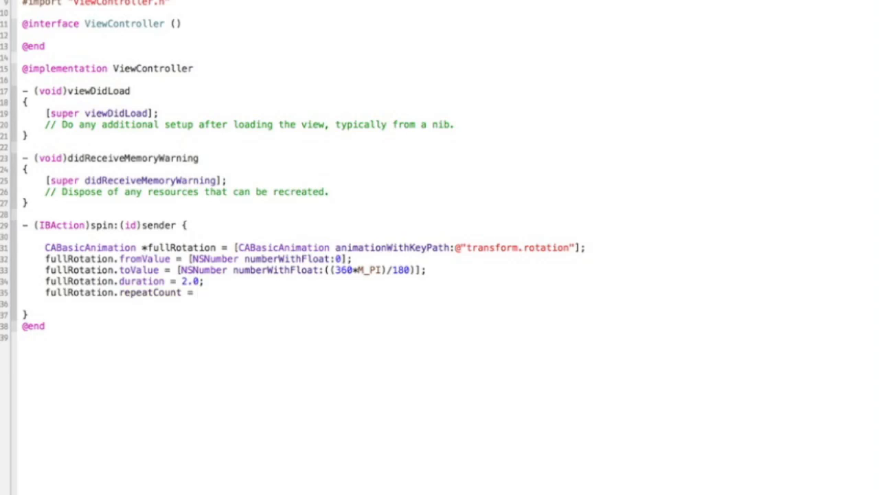
# - Add fullRotation to button.layer under the key @"360"
pyautogui.click(199, 292)
pyautogui.write(' 3;')
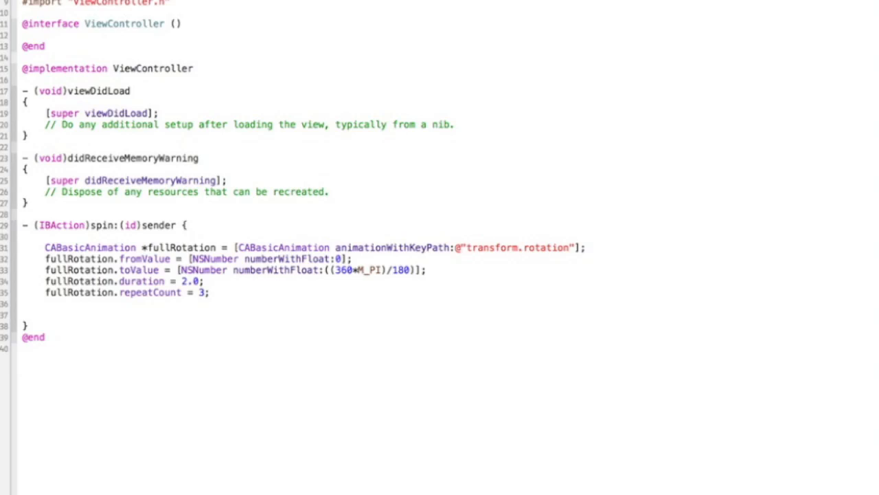
pyautogui.write('[')
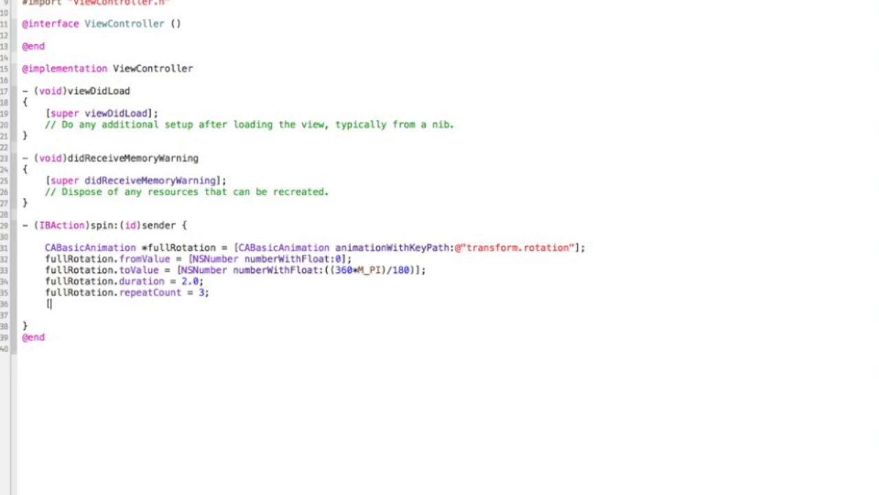
pyautogui.write('button')
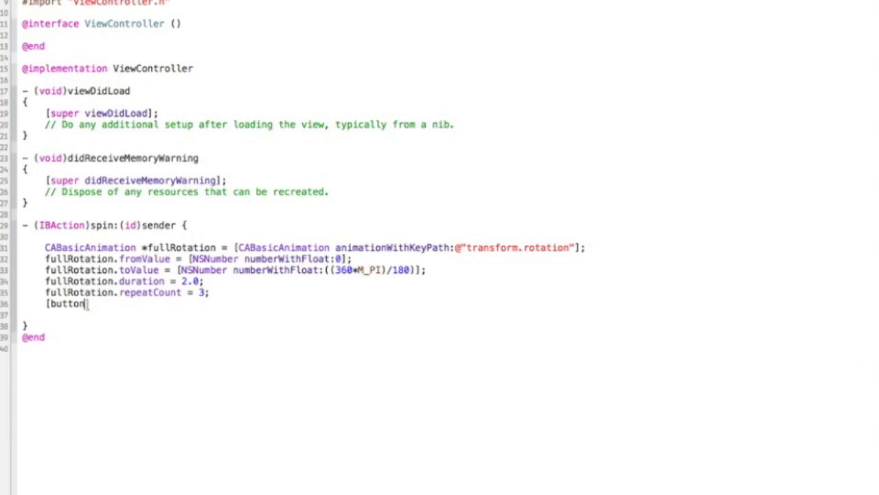
pyautogui.write('.layer ]')
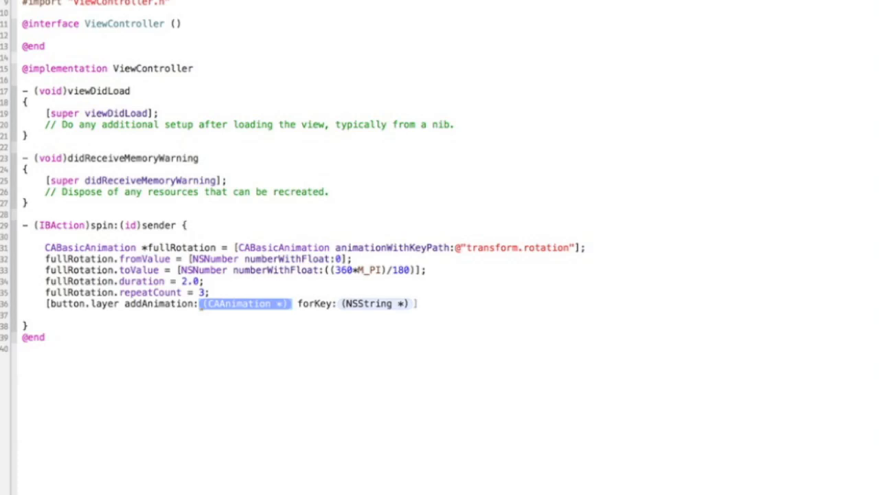
pyautogui.write('fullRotation')
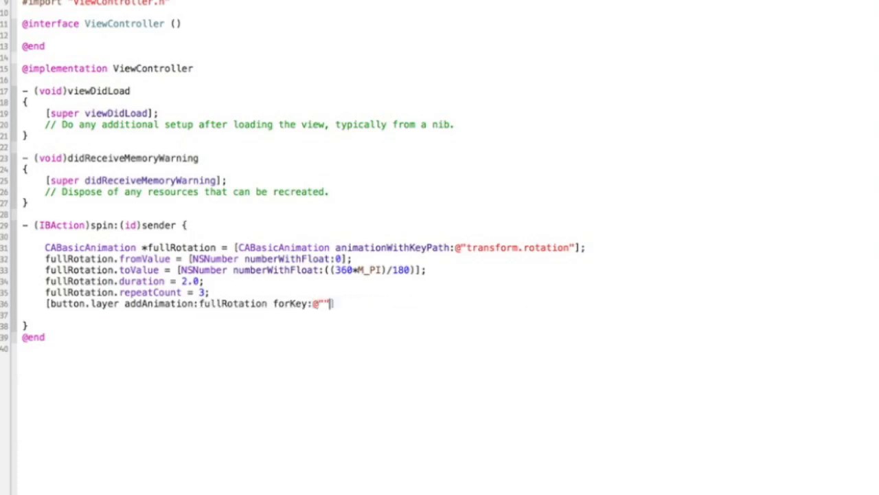
pyautogui.write('360')
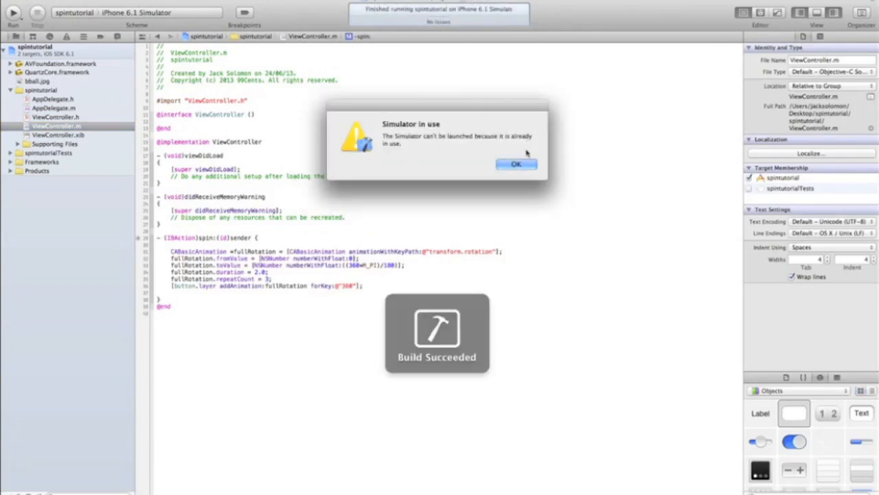
# - Dismiss the Simulator-in-use alert and return to the code while the app runs
pyautogui.click(517, 163)
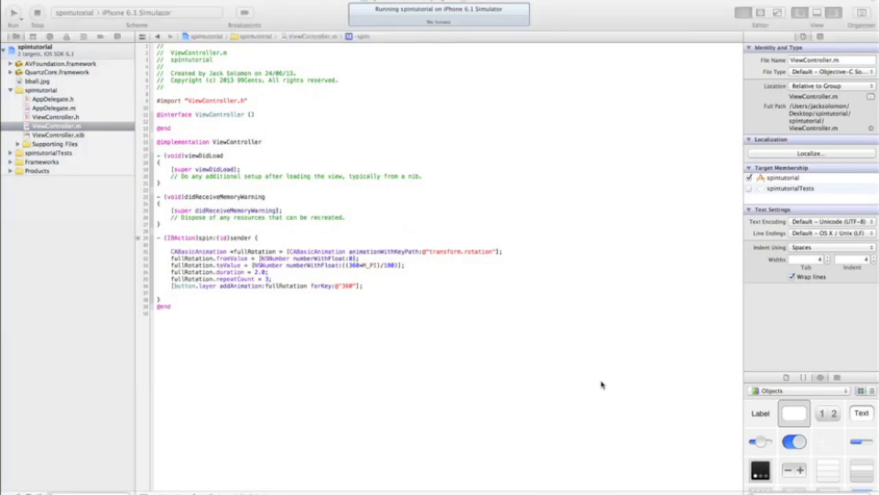
pyautogui.moveTo(345, 295)
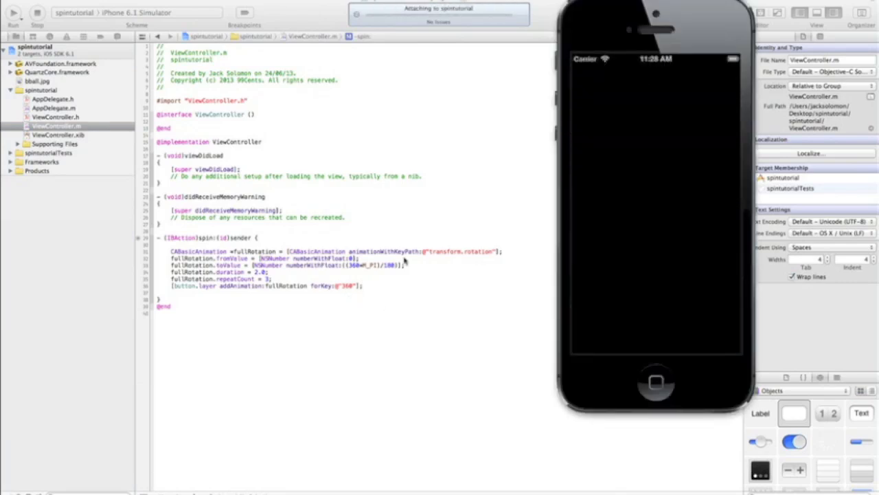
pyautogui.click(12, 12)
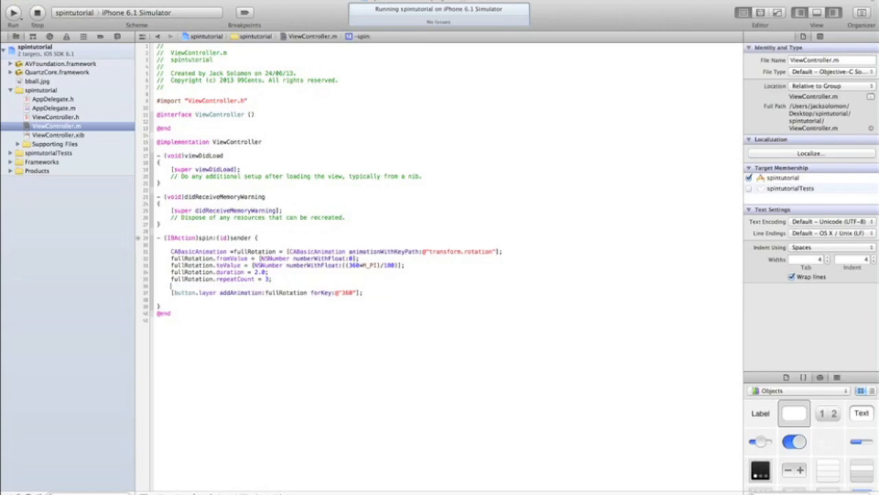
# - Type the UIAlertView alloc line for the "I'm Spinning!" alert with a Stop! button
pyautogui.write('UIAlertView *alert = [[')
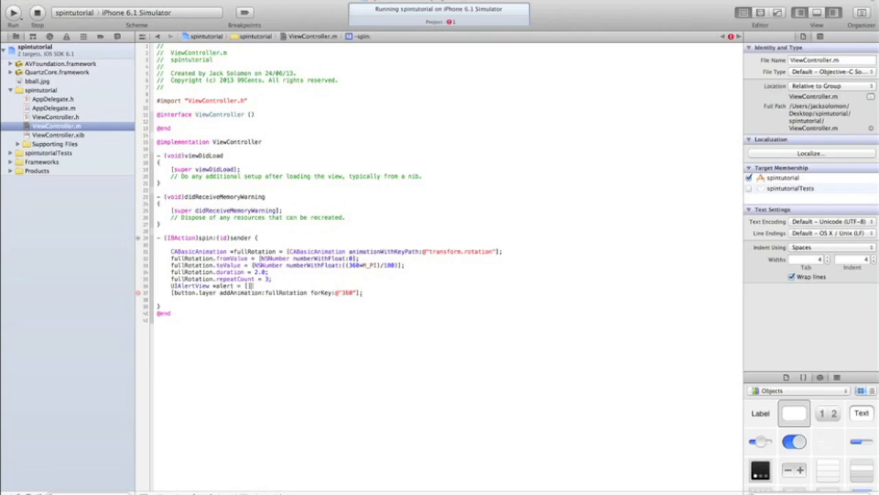
pyautogui.write('alloc')
pyautogui.write('[alert show];')
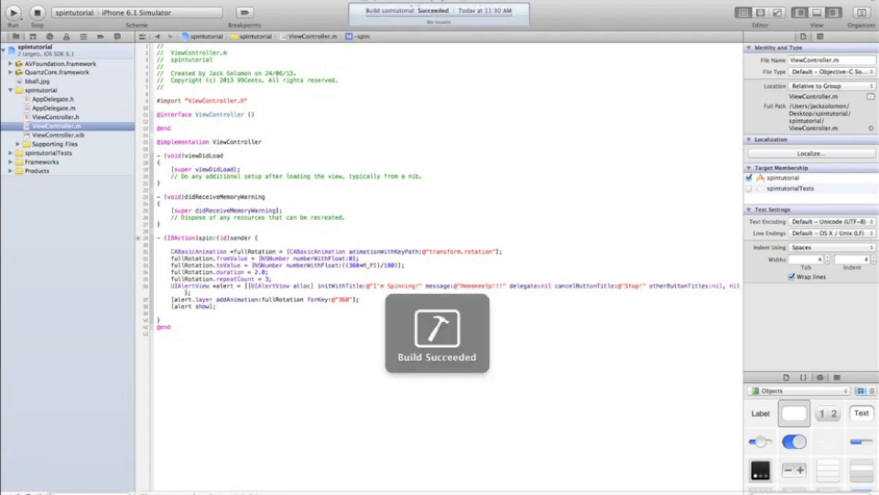
# - Select the fullRotation duration value to change it to 1.0
pyautogui.click(13, 13)
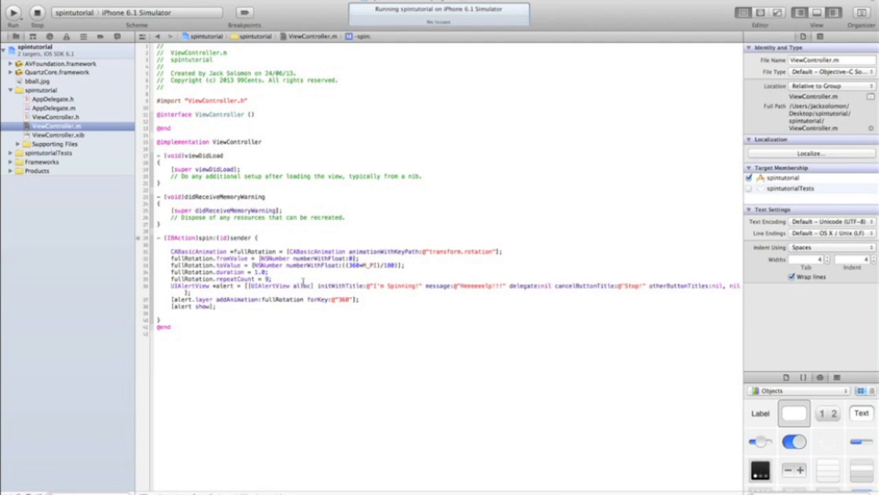
# - Run the app in the iPhone Simulator and tap the basketball to test the spin
pyautogui.click(12, 12)
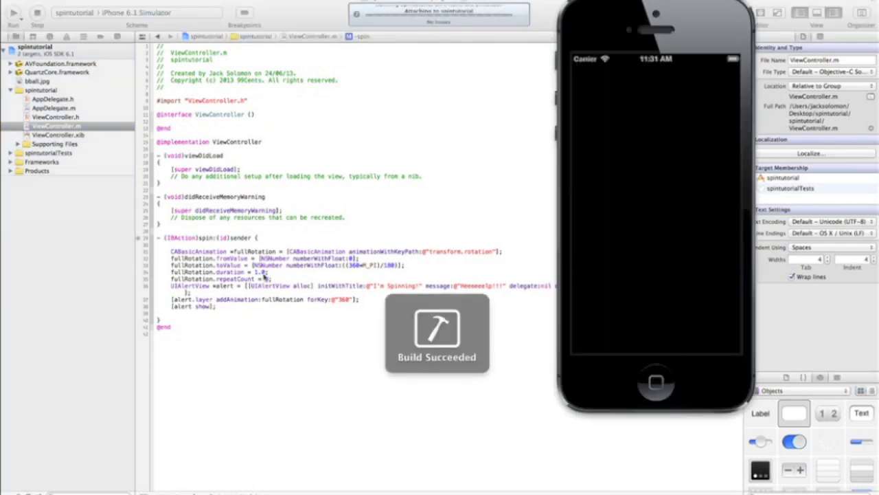
pyautogui.click(13, 22)
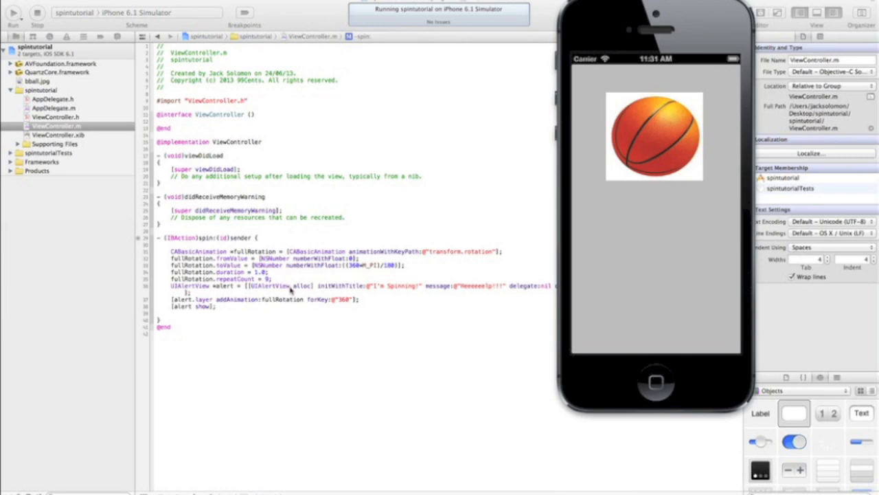
pyautogui.click(653, 135)
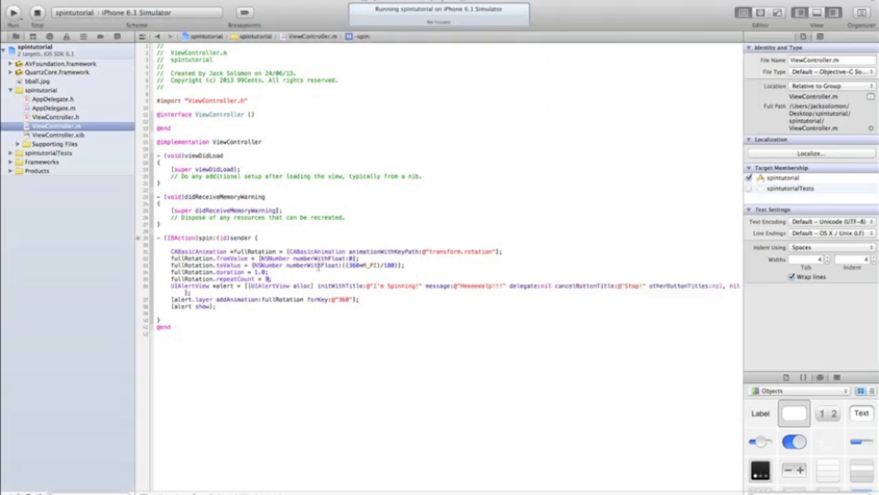
# - Try a 0.001 duration, retest the spin, and settle on 0.1
pyautogui.doubleClick(260, 271)
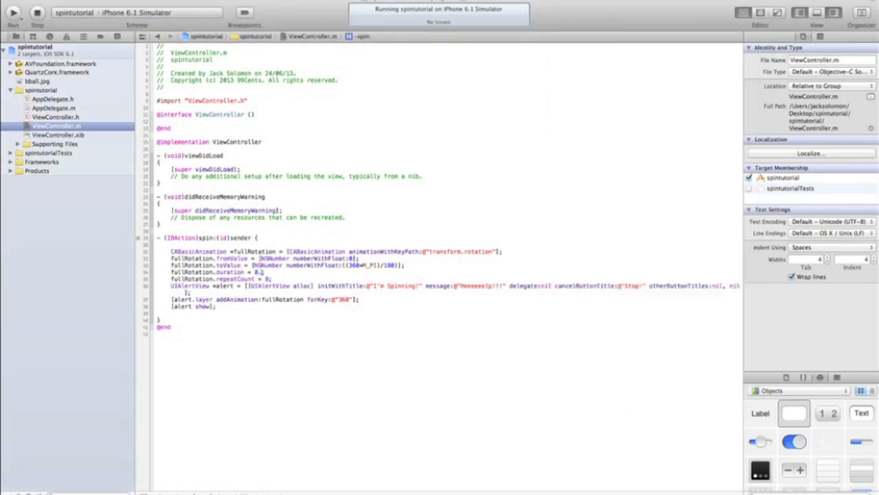
pyautogui.click(12, 13)
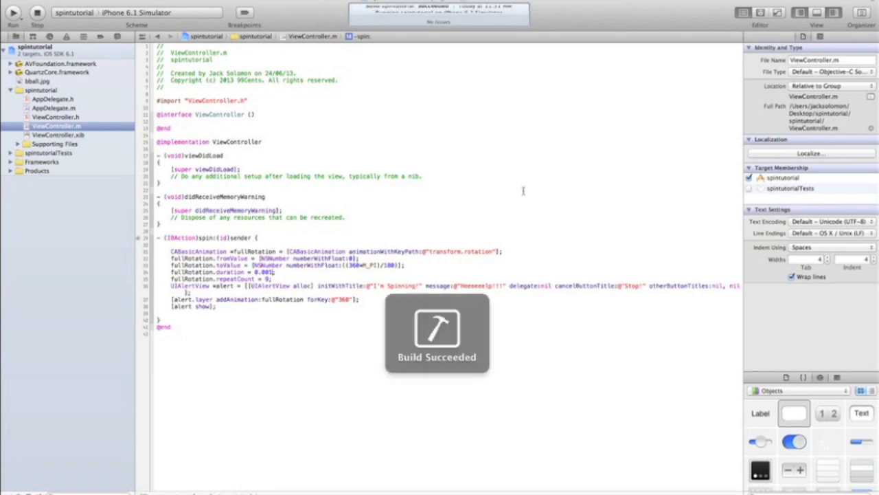
pyautogui.click(13, 13)
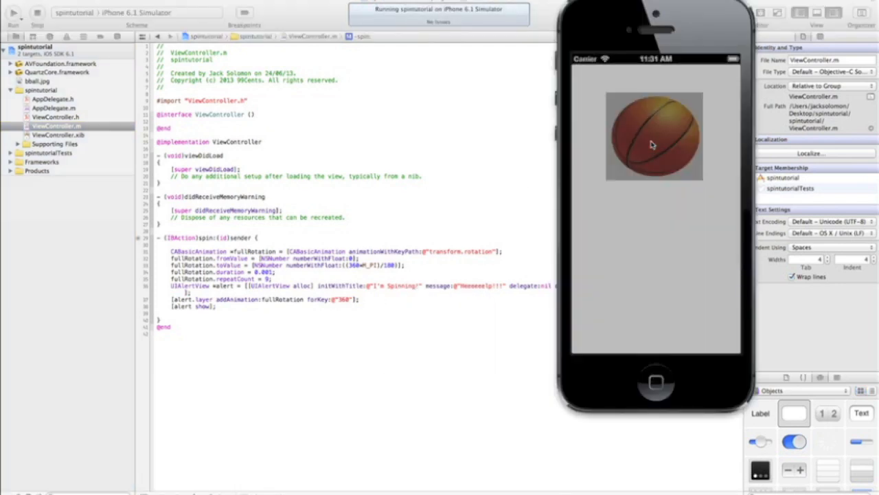
pyautogui.click(652, 135)
pyautogui.write('5')
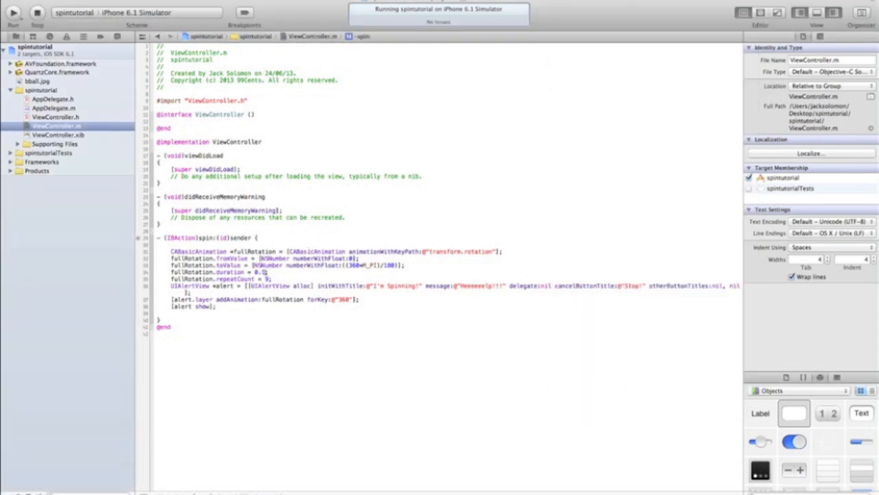
pyautogui.click(13, 12)
pyautogui.write('1')
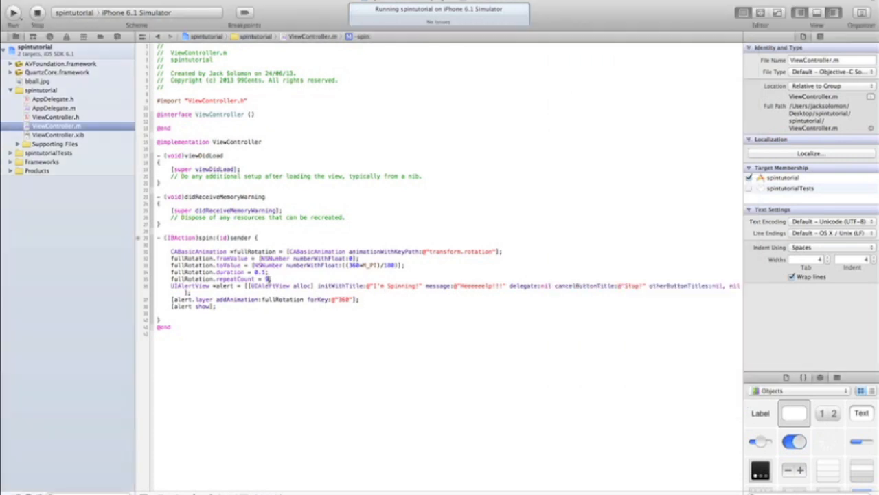
pyautogui.click(12, 13)
pyautogui.write('9;')
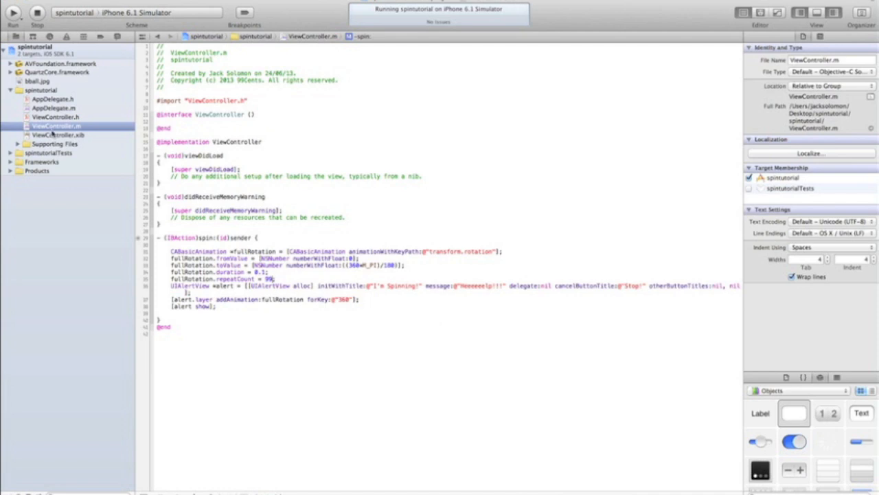
pyautogui.click(57, 135)
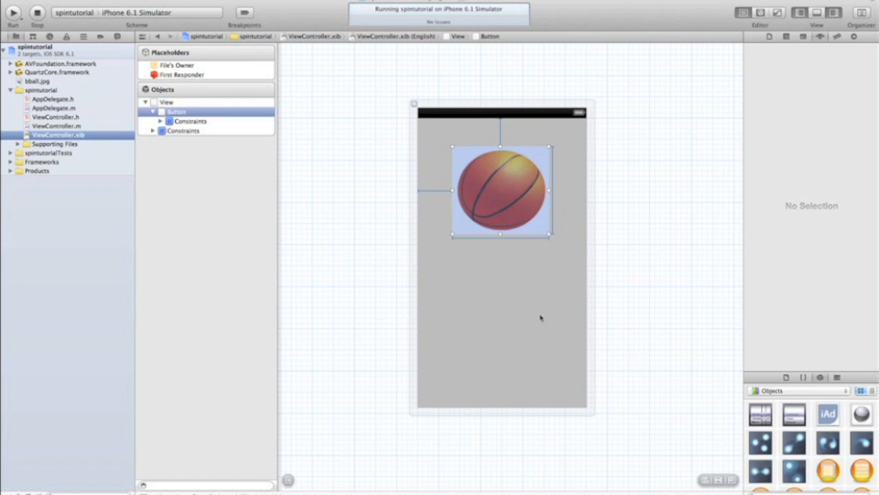
pyautogui.click(55, 126)
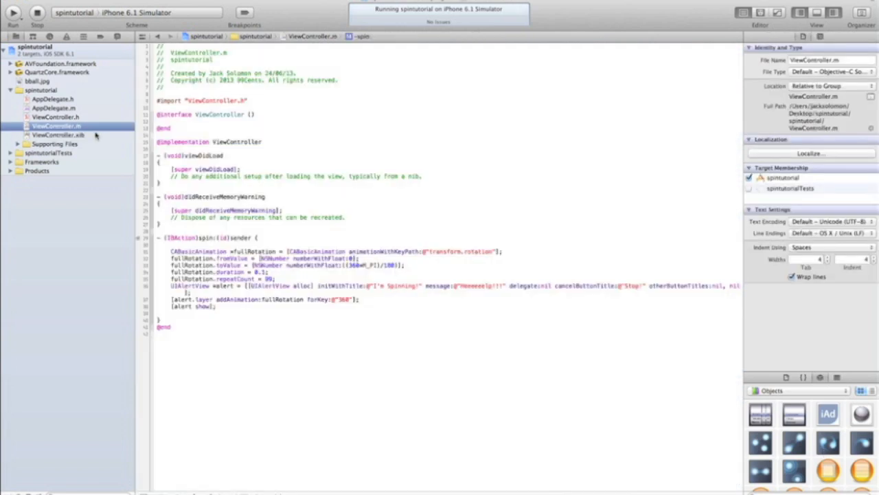
pyautogui.moveTo(78, 245)
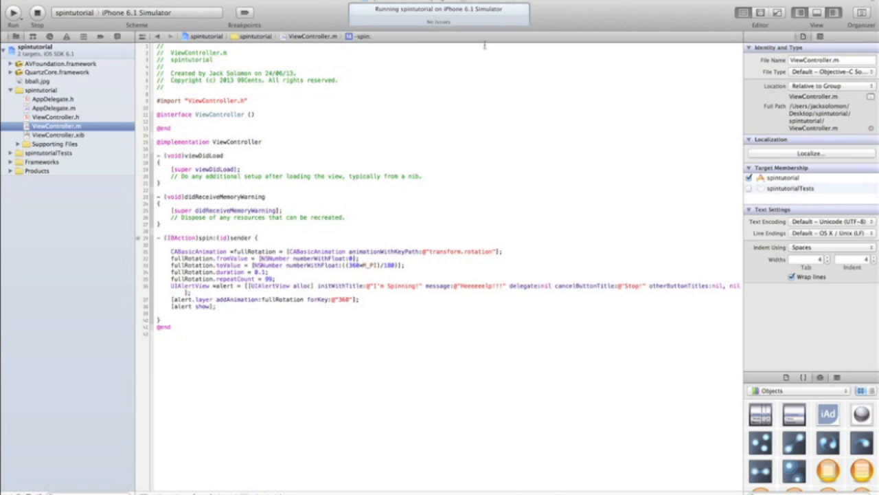
pyautogui.moveTo(484, 46)
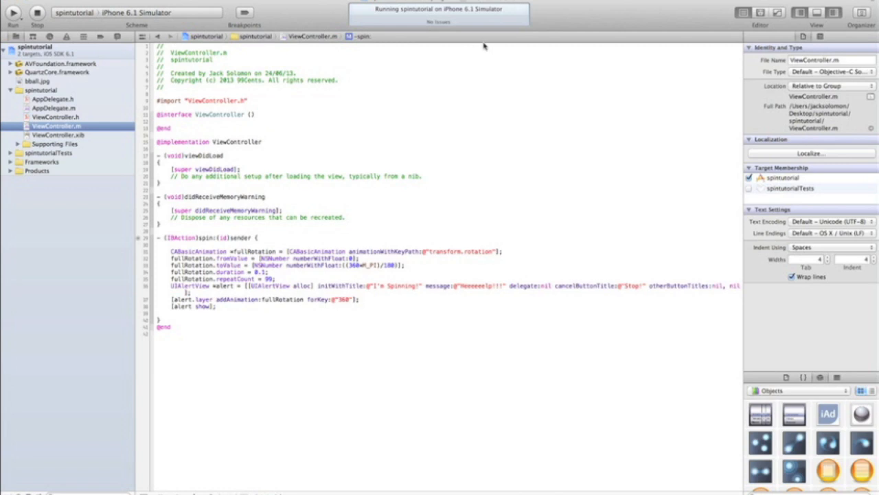
pyautogui.moveTo(484, 46)
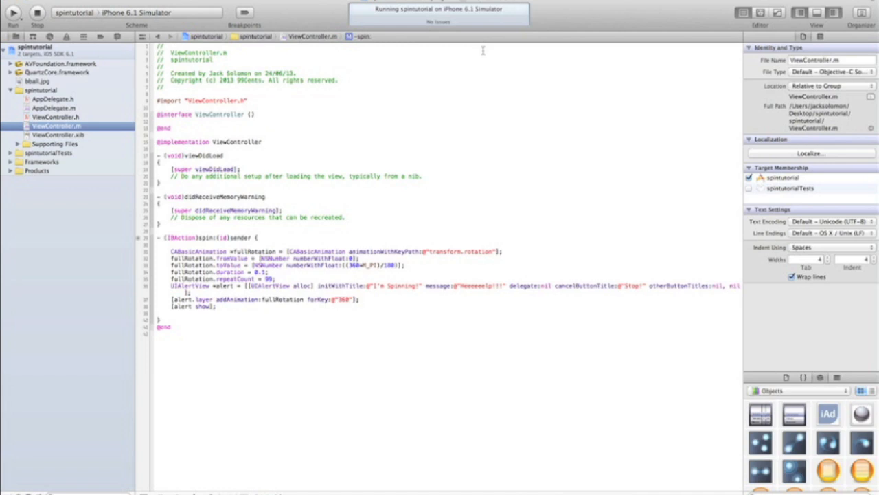
pyautogui.moveTo(483, 51)
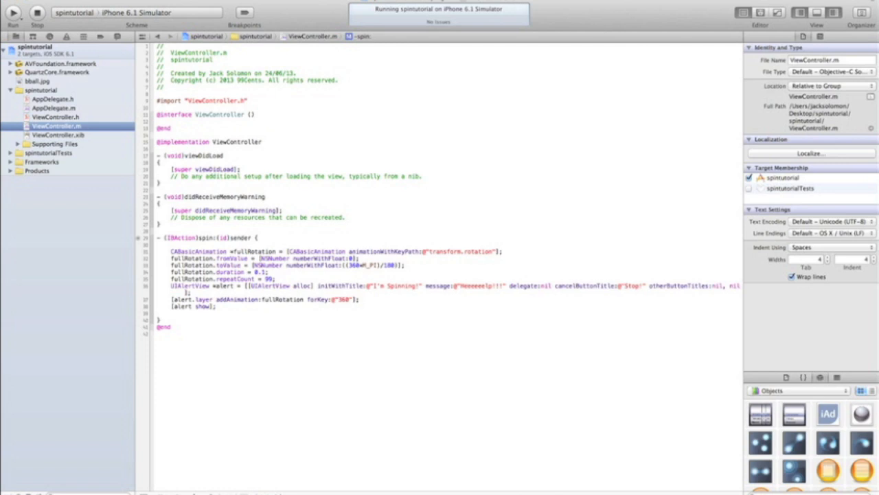